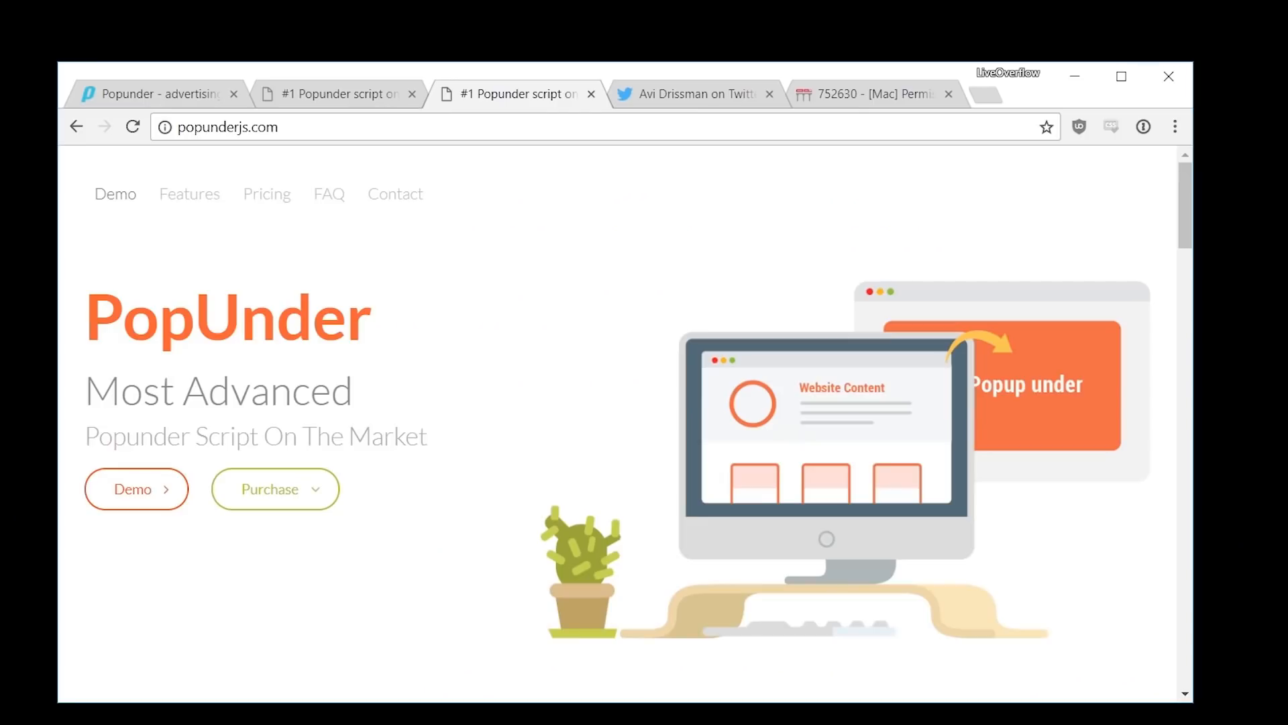
Step: Browse popunderjs.com and scroll through the Chromium popup-blocker bug report
click(135, 489)
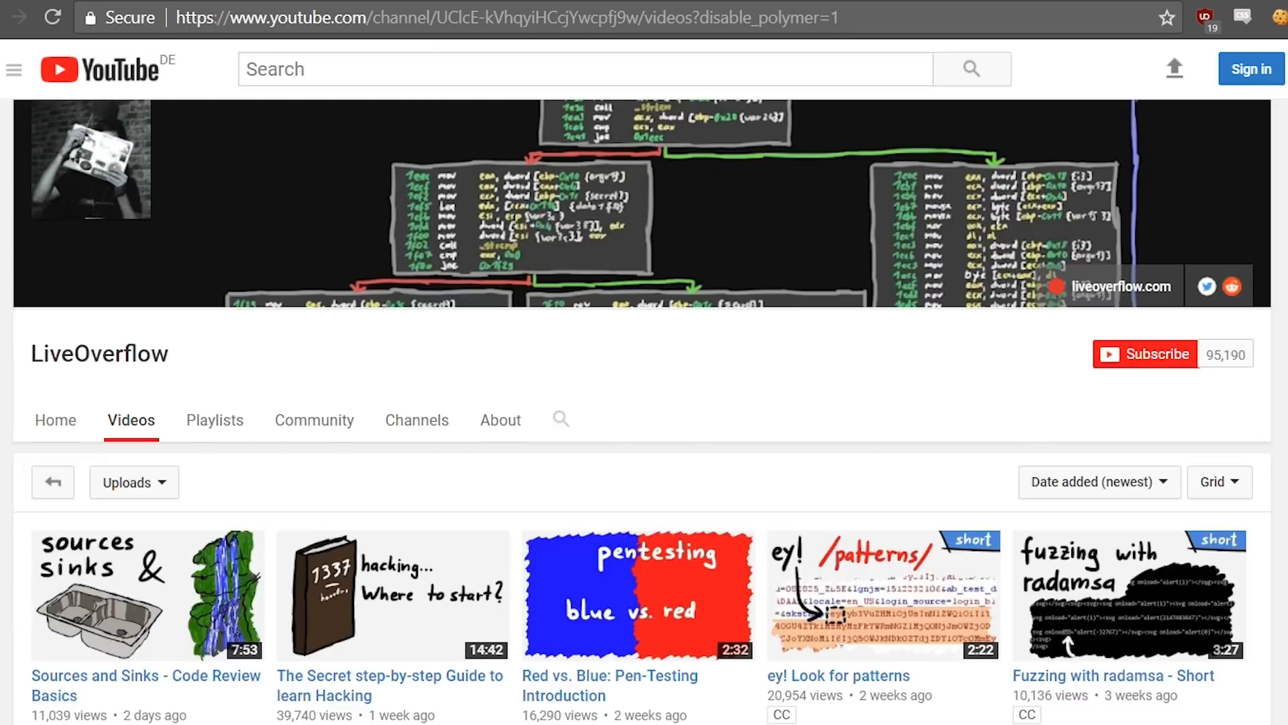
scroll(down, 3)
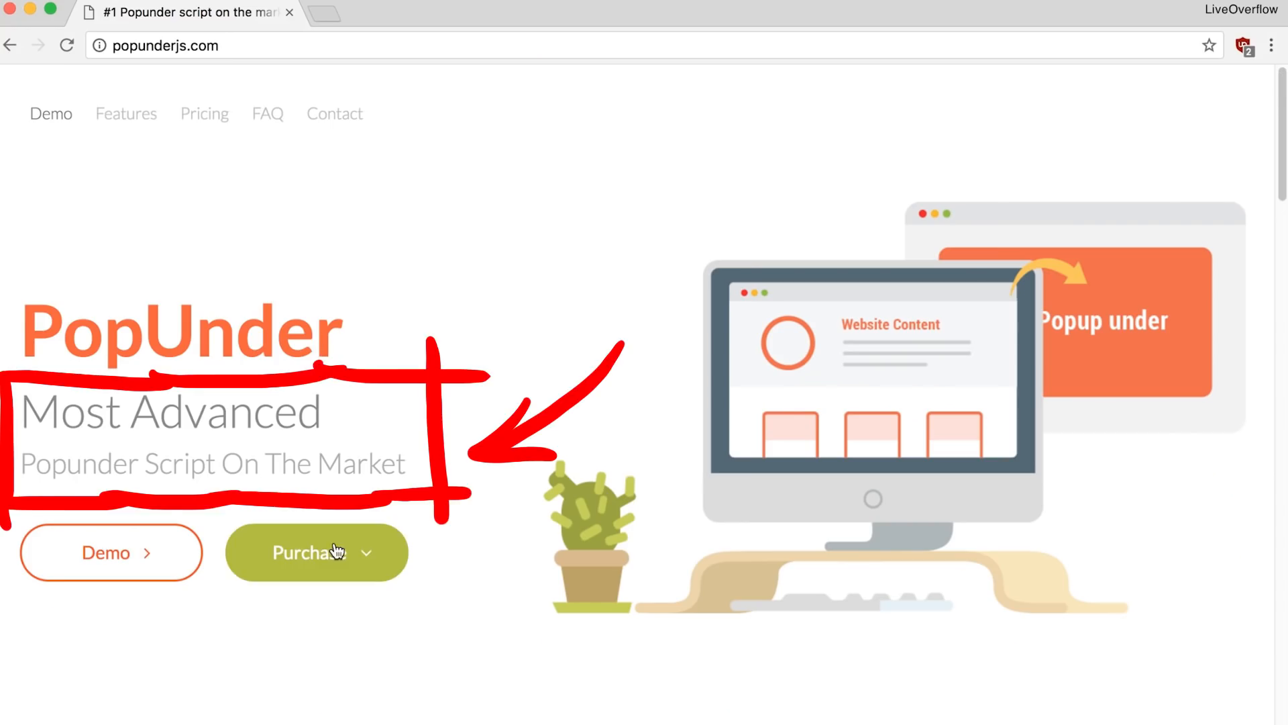
scroll(down, 3)
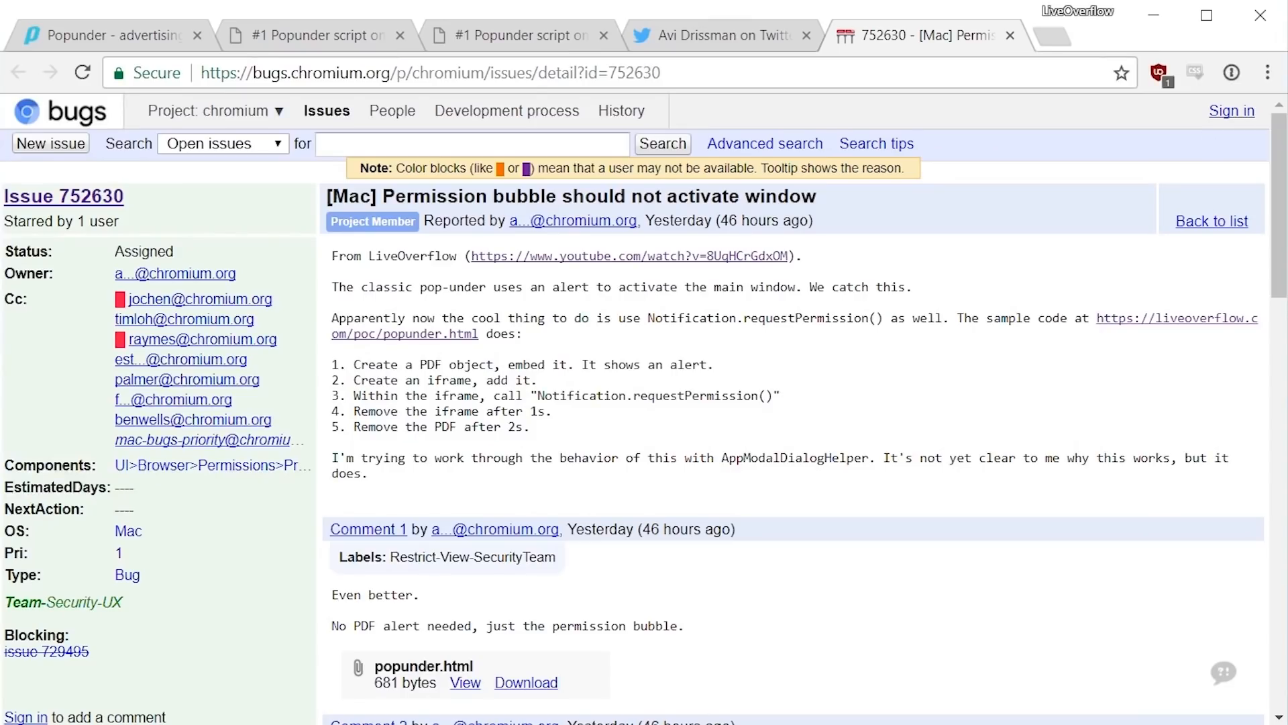
scroll(down, 3)
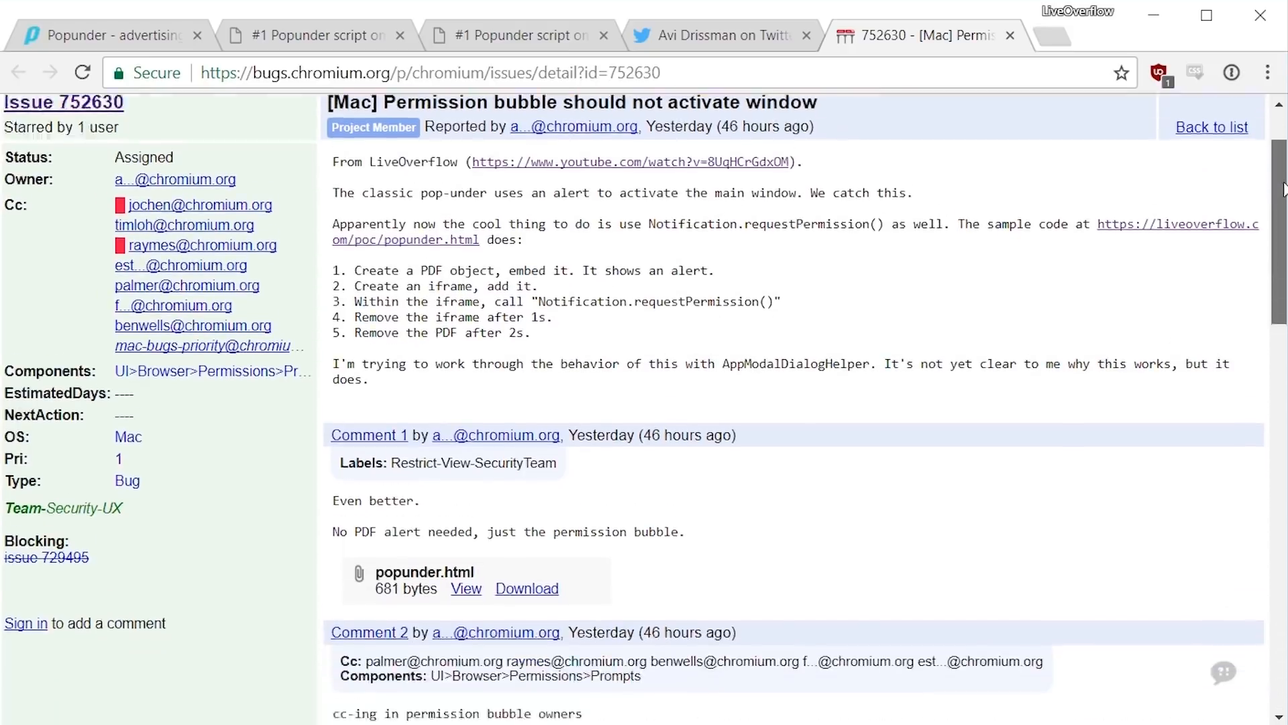
scroll(down, 3)
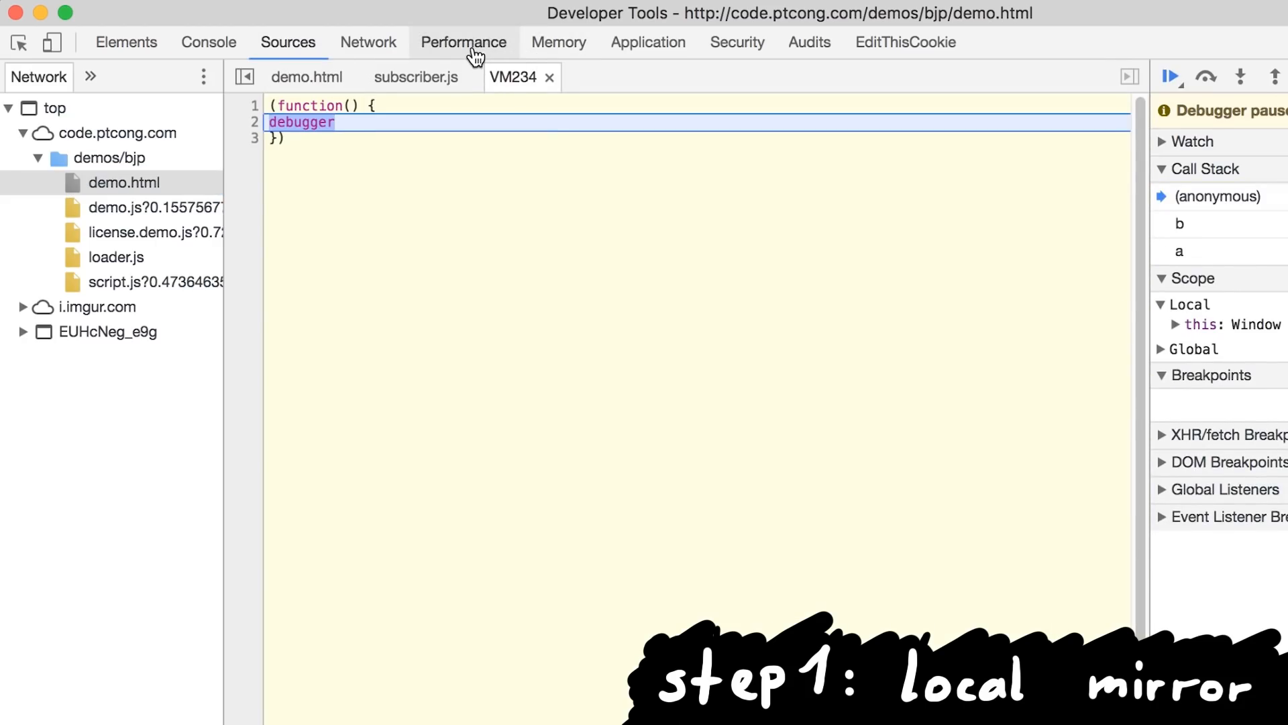
Step: Save demo.html into the bjp folder, then bring up save options for demo.js and another script
right_click(123, 183)
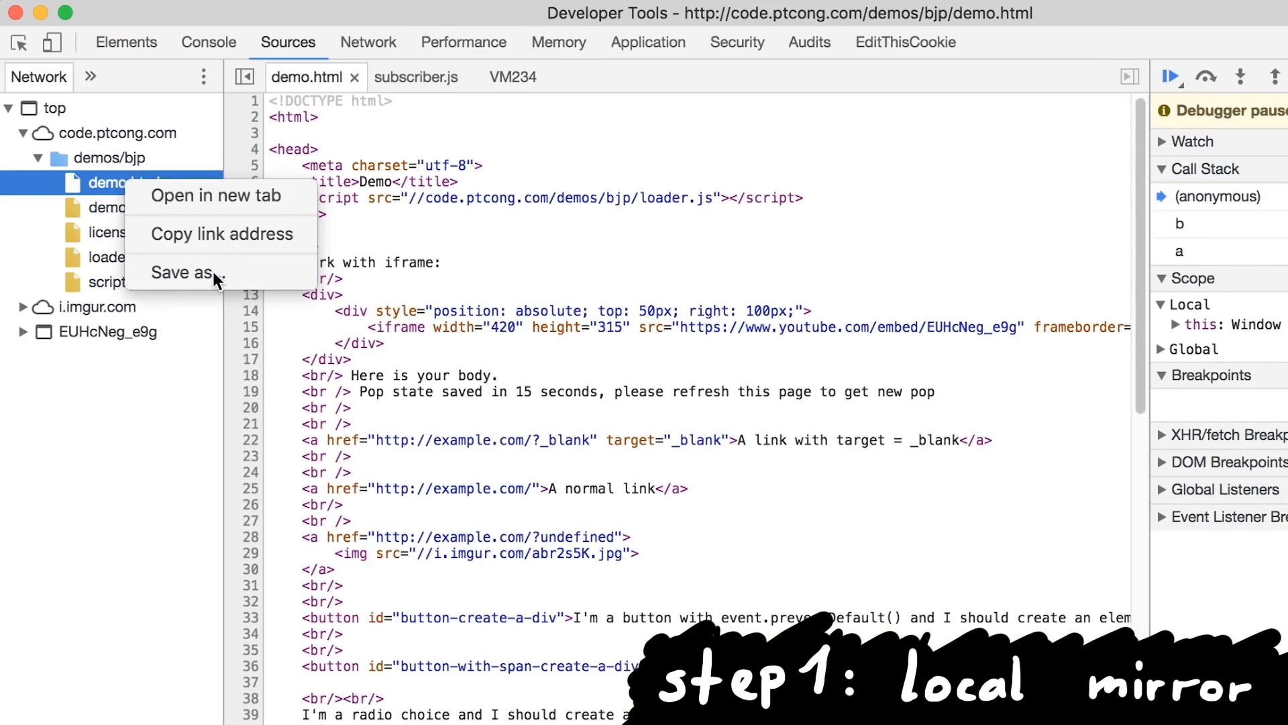
click(181, 272)
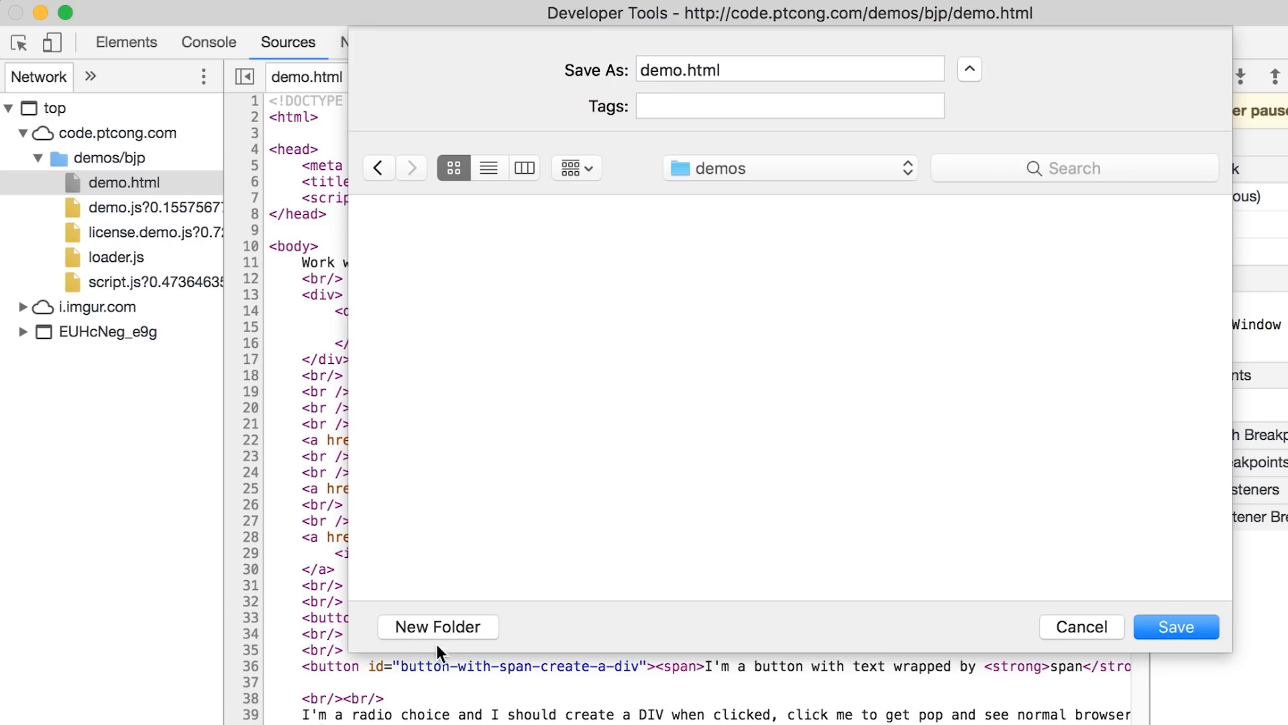
click(788, 168)
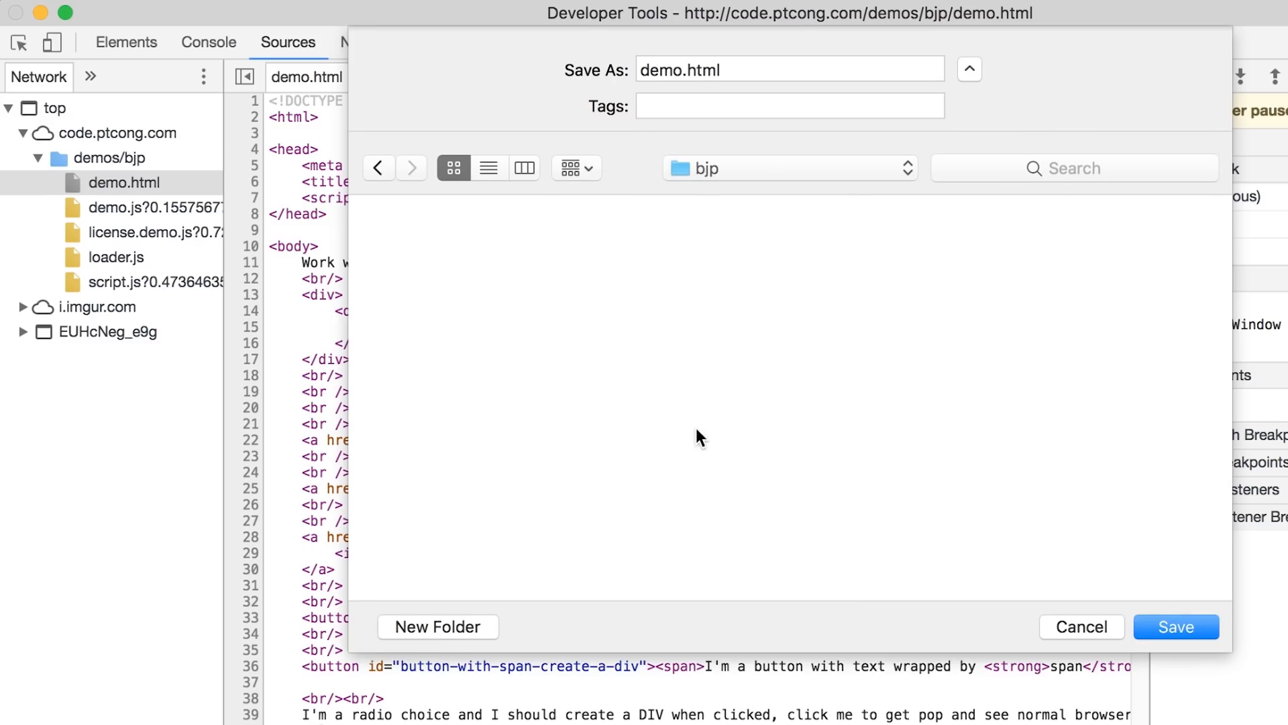
click(1081, 626)
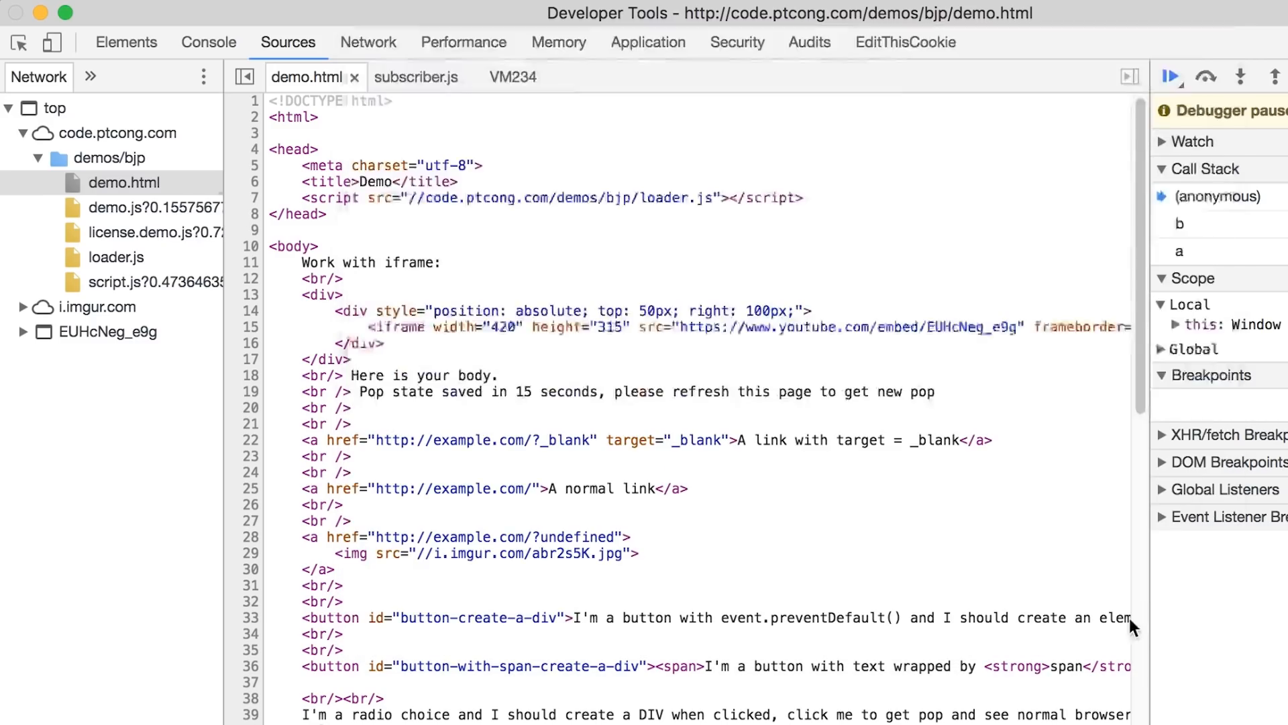
right_click(154, 208)
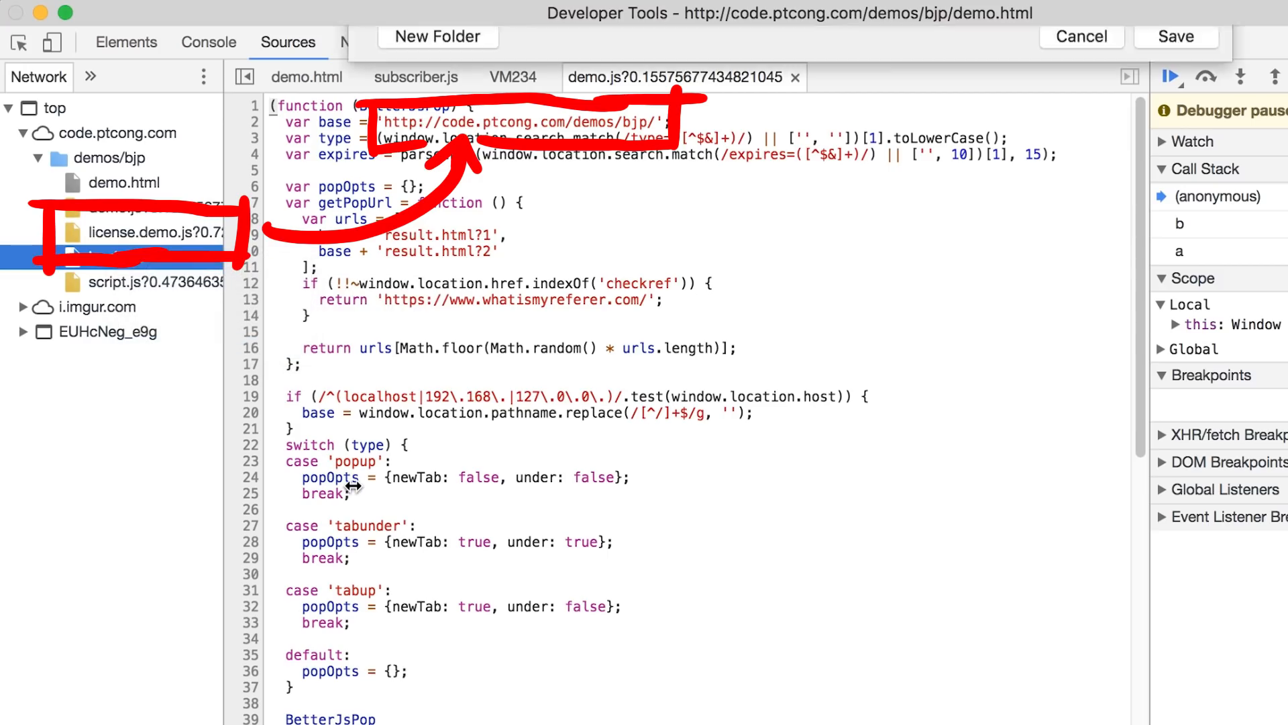
right_click(111, 282)
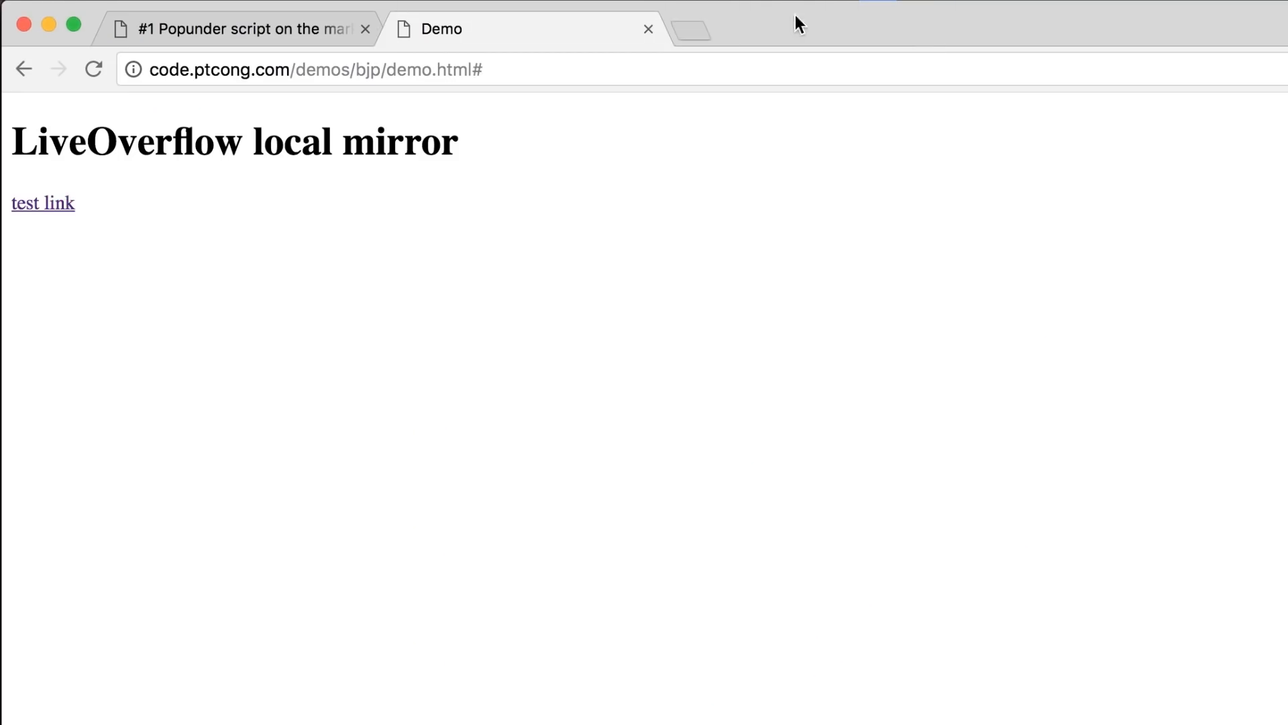
Step: Open license.demo.js in Sublime Text and view its end near line 238
click(43, 203)
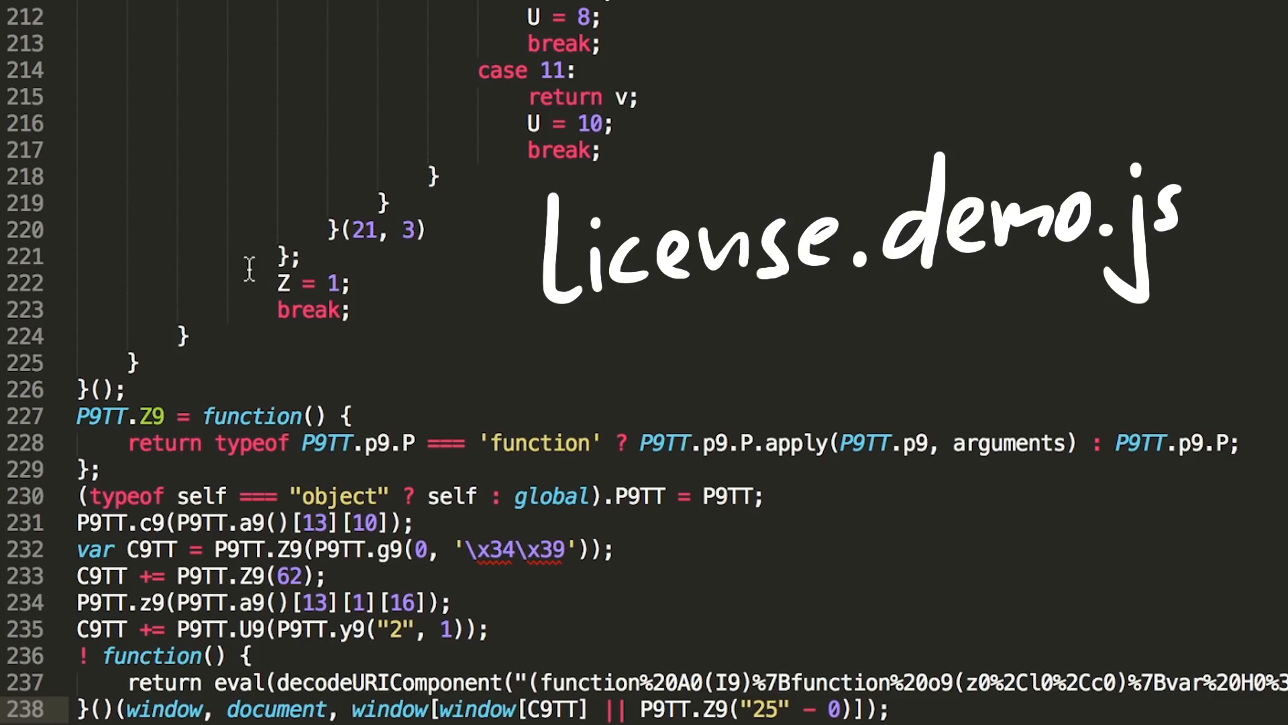
click(892, 708)
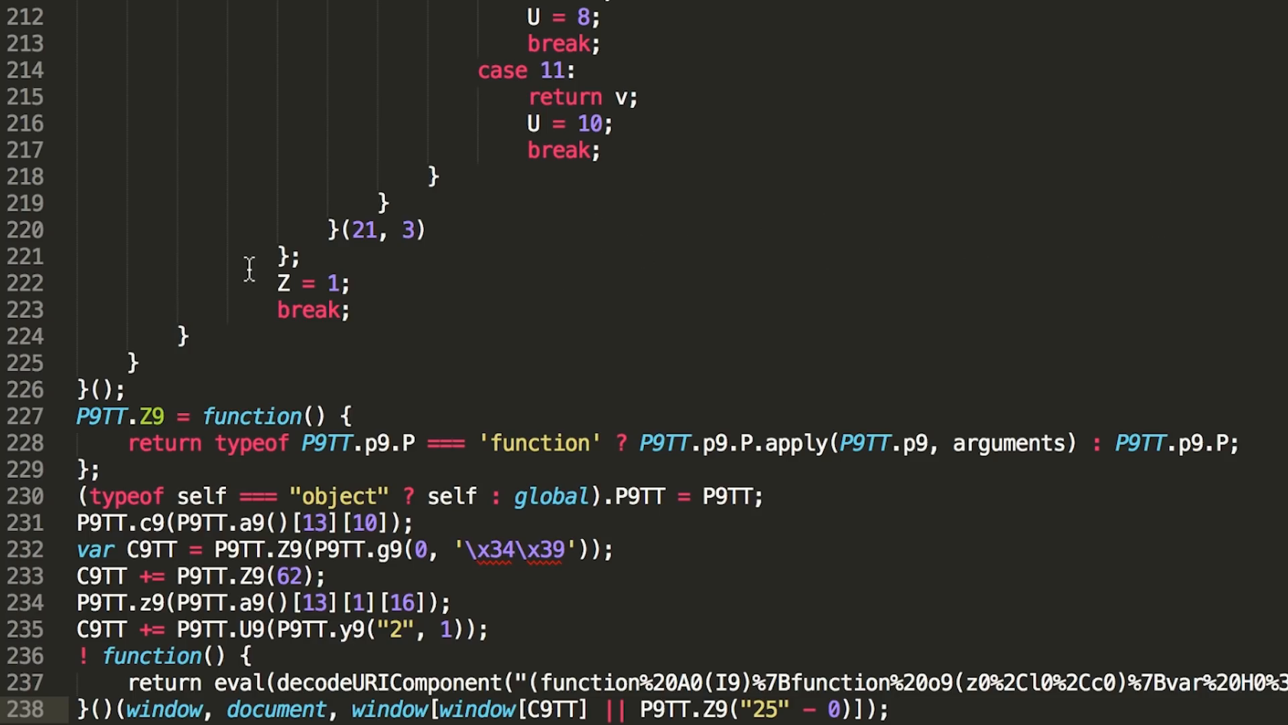
Step: Inspect the mirror page, deactivate breakpoints, and check the outer b call in the call stack
right_click(723, 686)
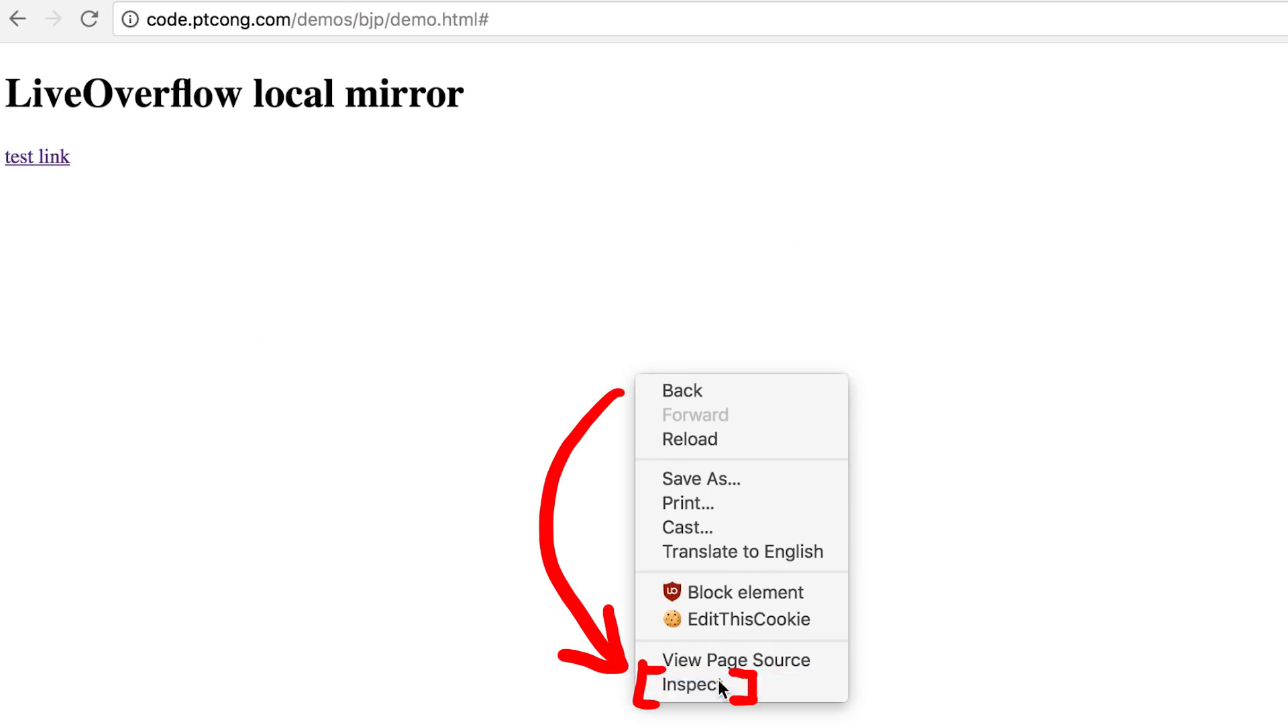
click(692, 684)
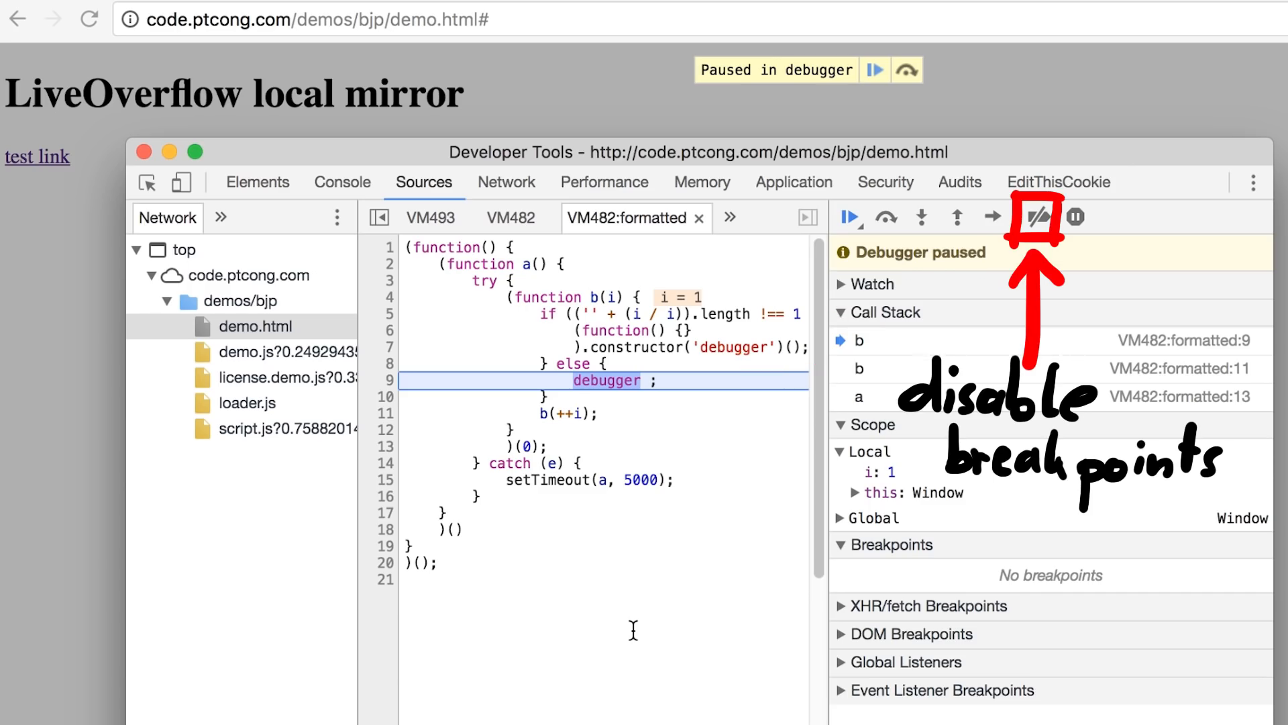
click(1038, 217)
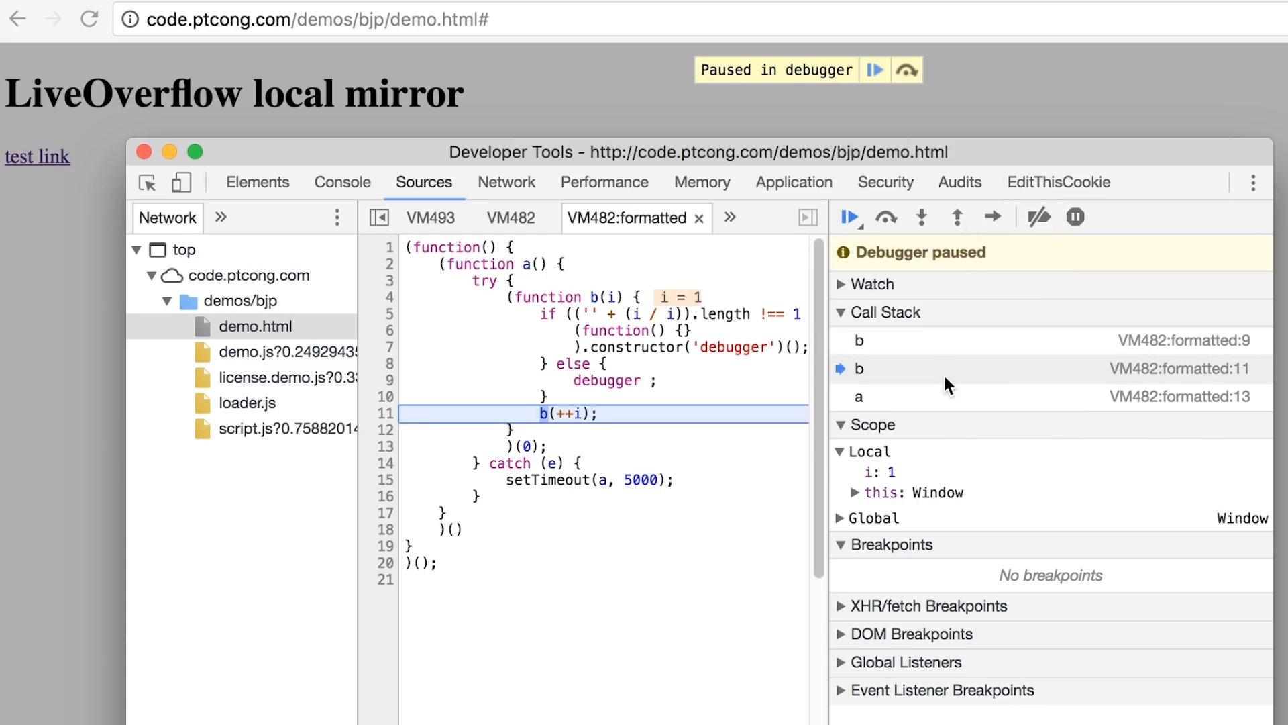
click(955, 216)
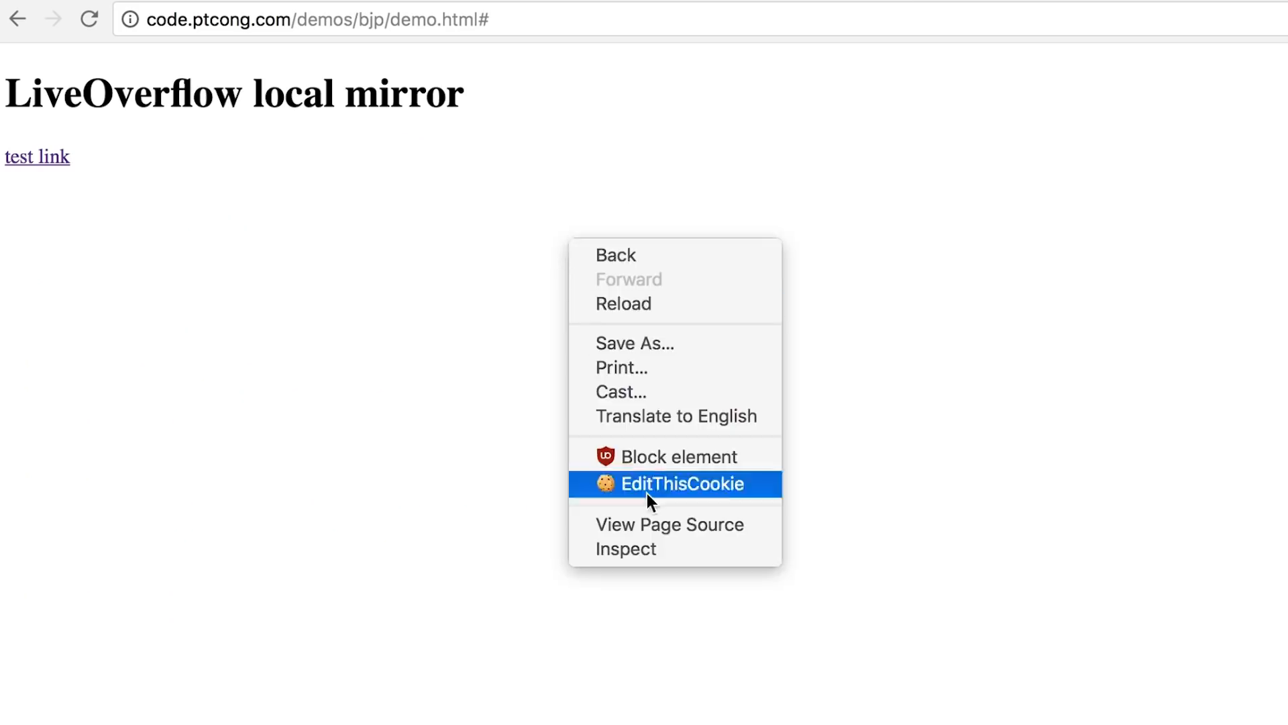
Step: Open the console on the mirror page and jump to line 2081 of script.js
click(625, 549)
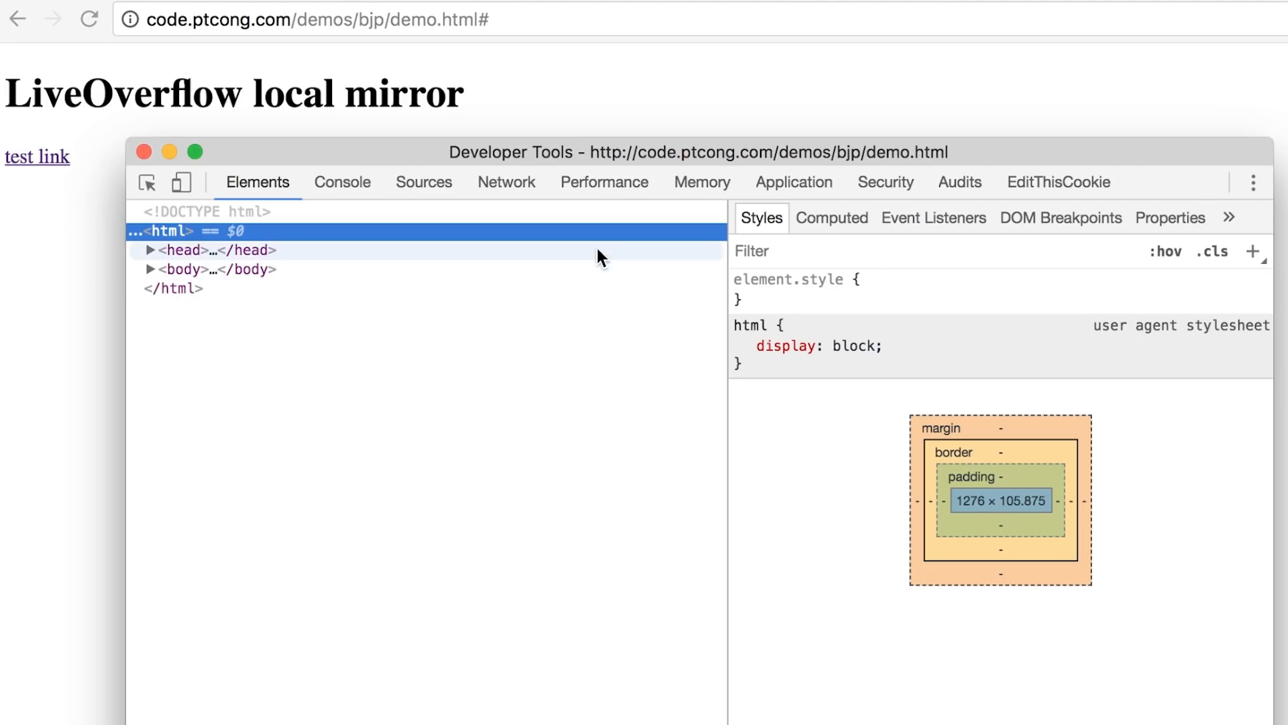
click(342, 182)
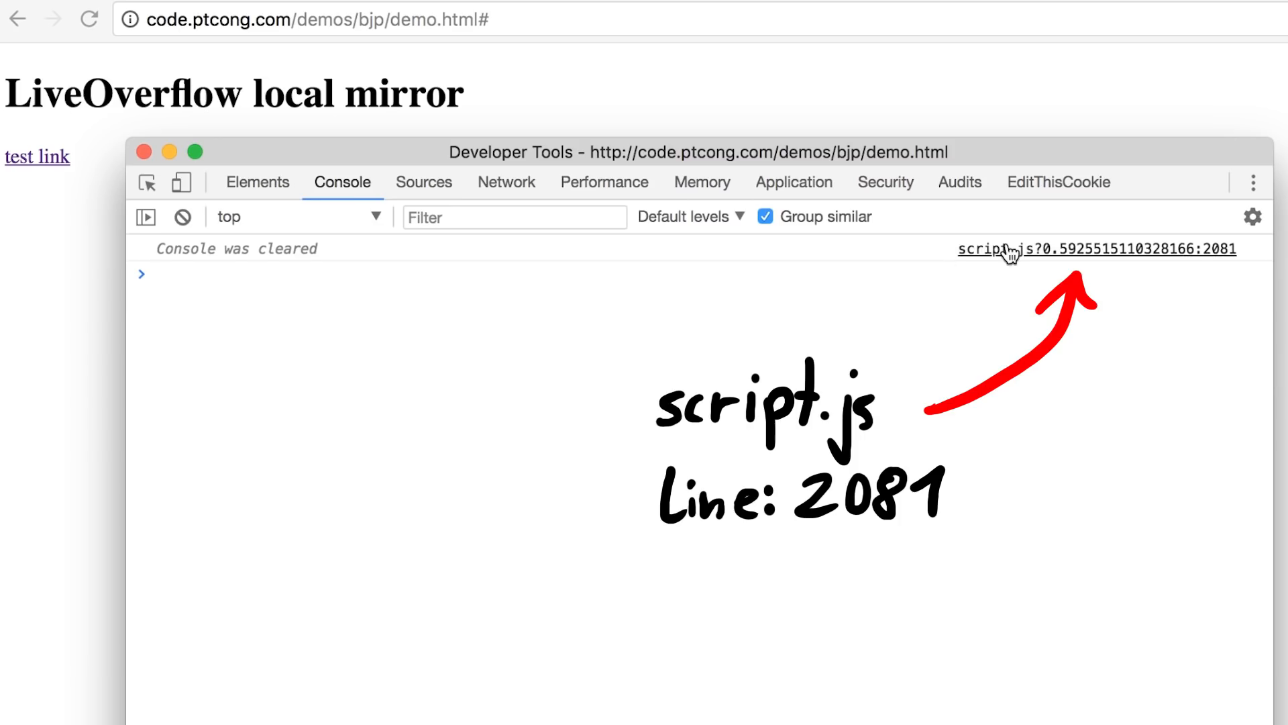
click(1096, 249)
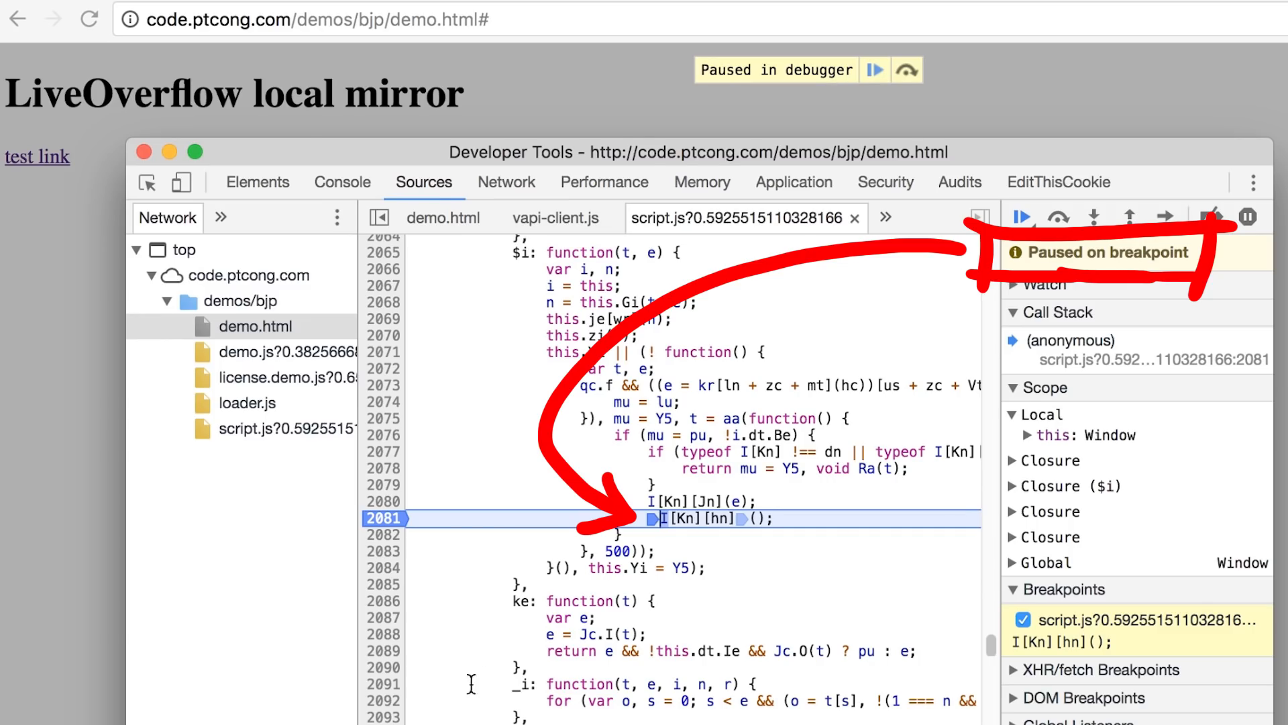
Step: Evaluate the I object in the console, then switch to the Performance panel
text(I)
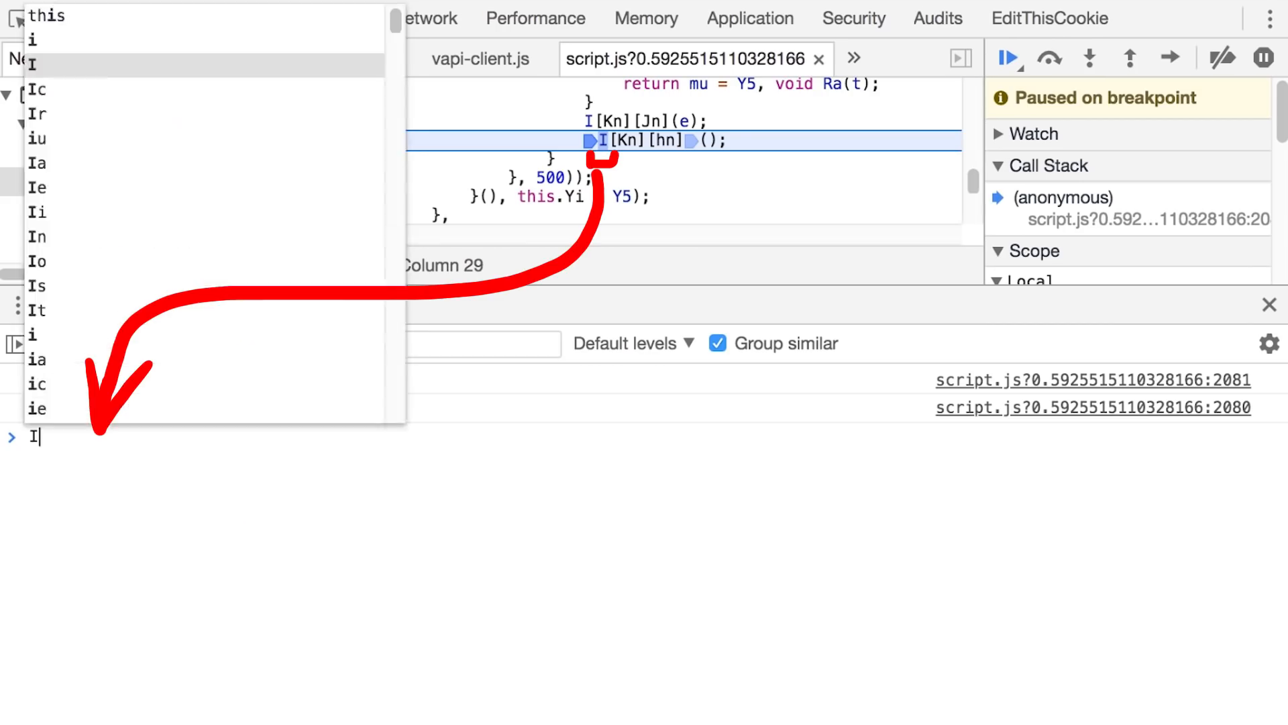
key(Enter)
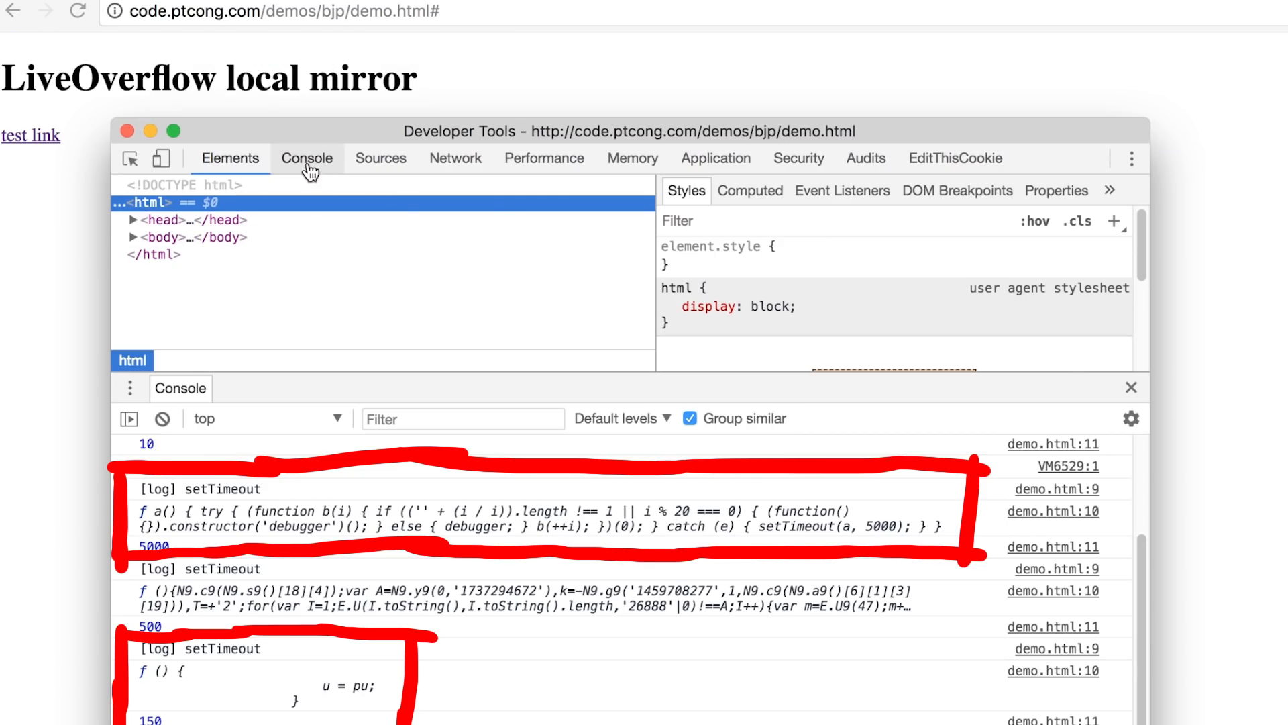
click(306, 158)
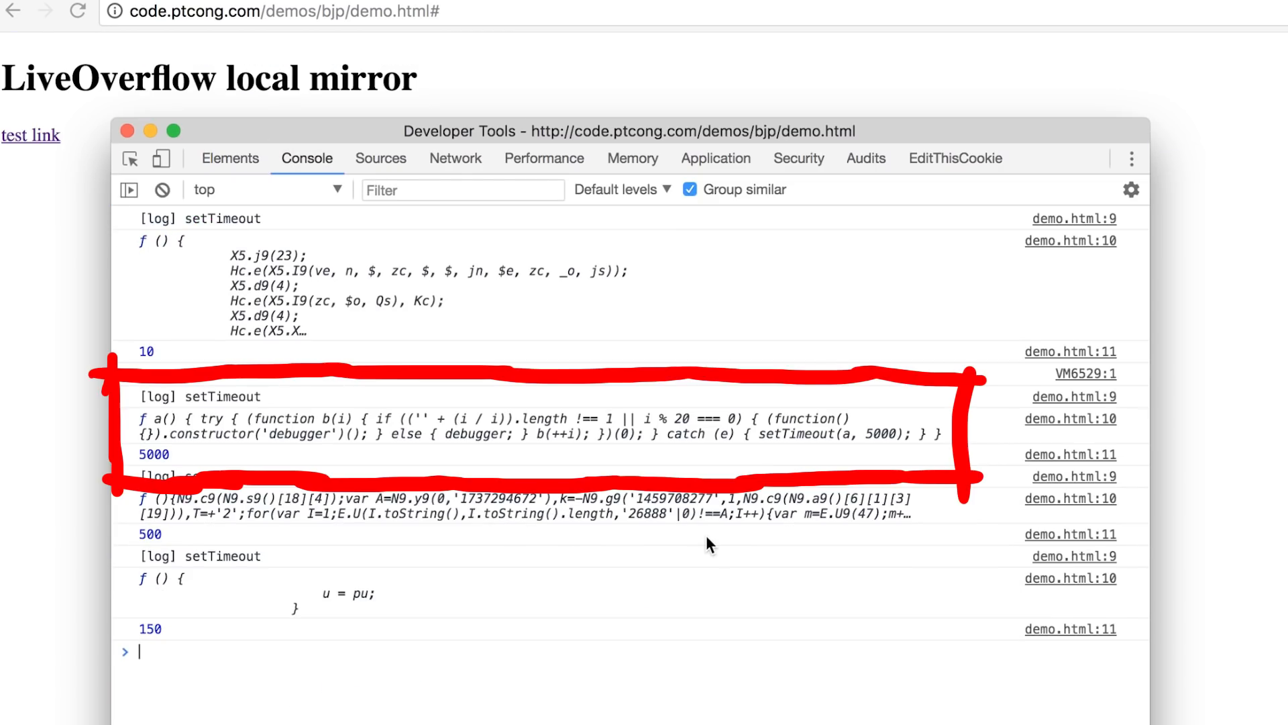
click(128, 131)
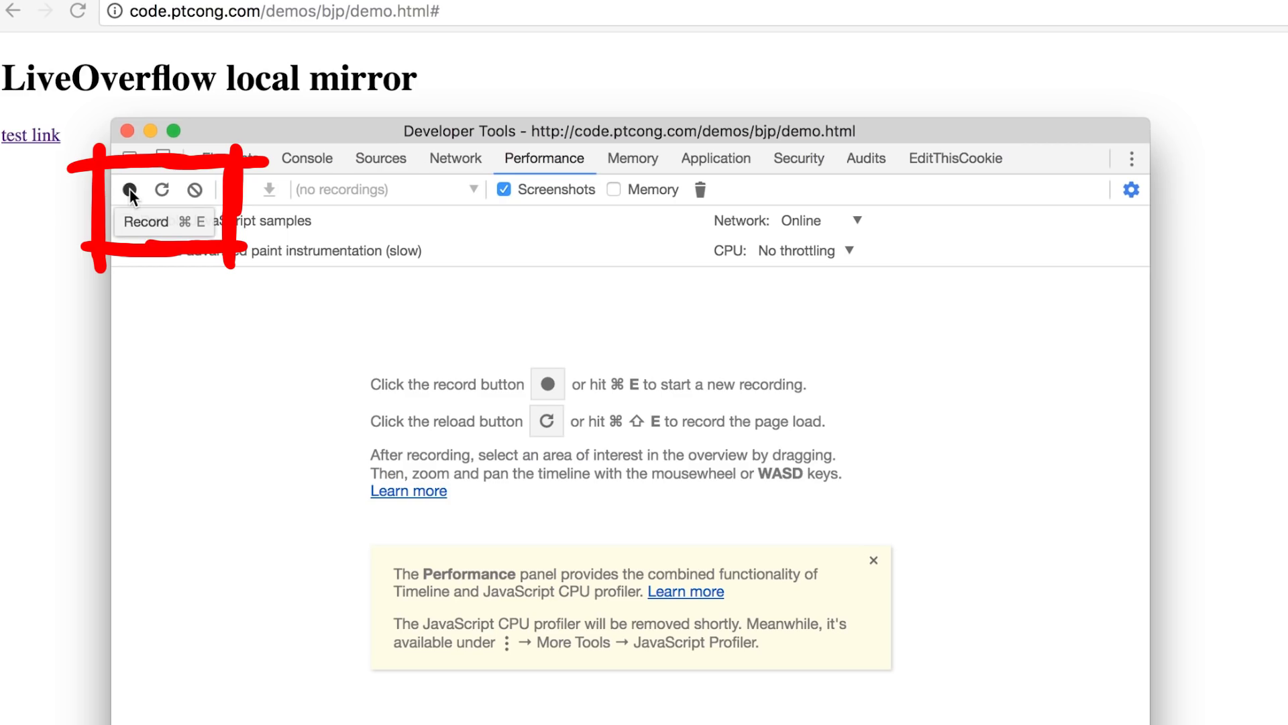
Step: Record a Performance profile around the test link click, then stop recording
click(129, 190)
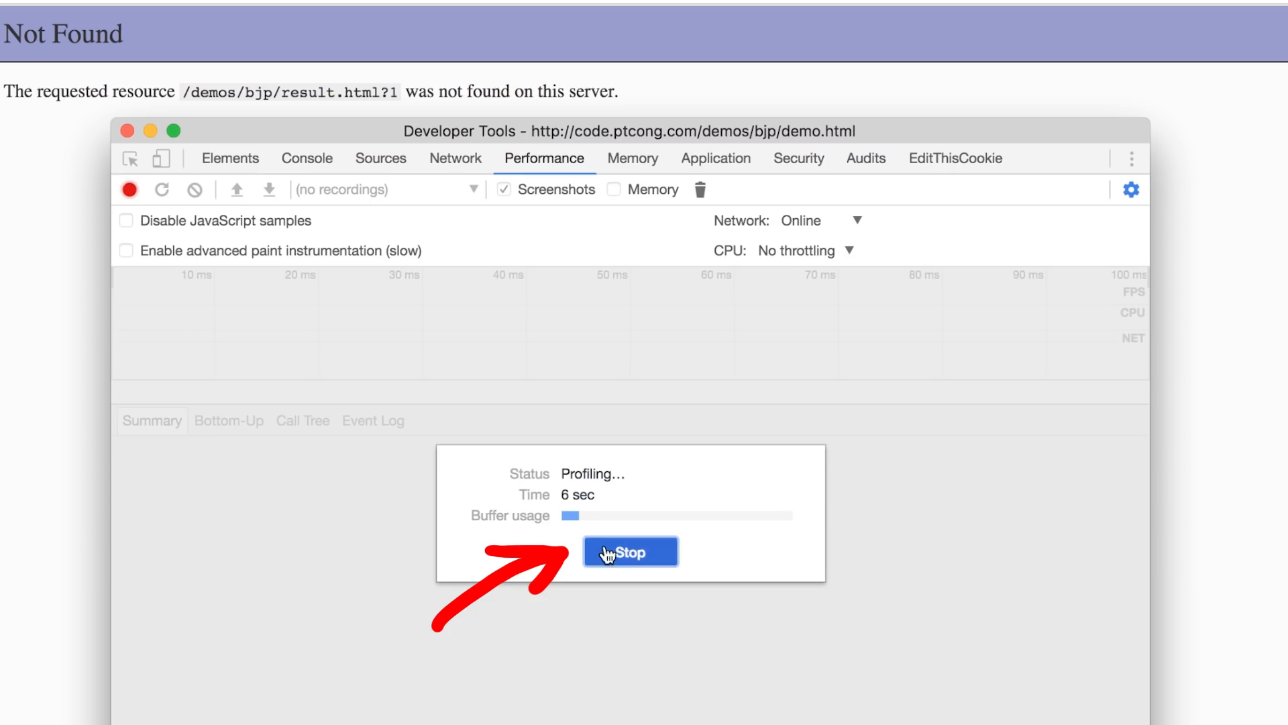
click(630, 550)
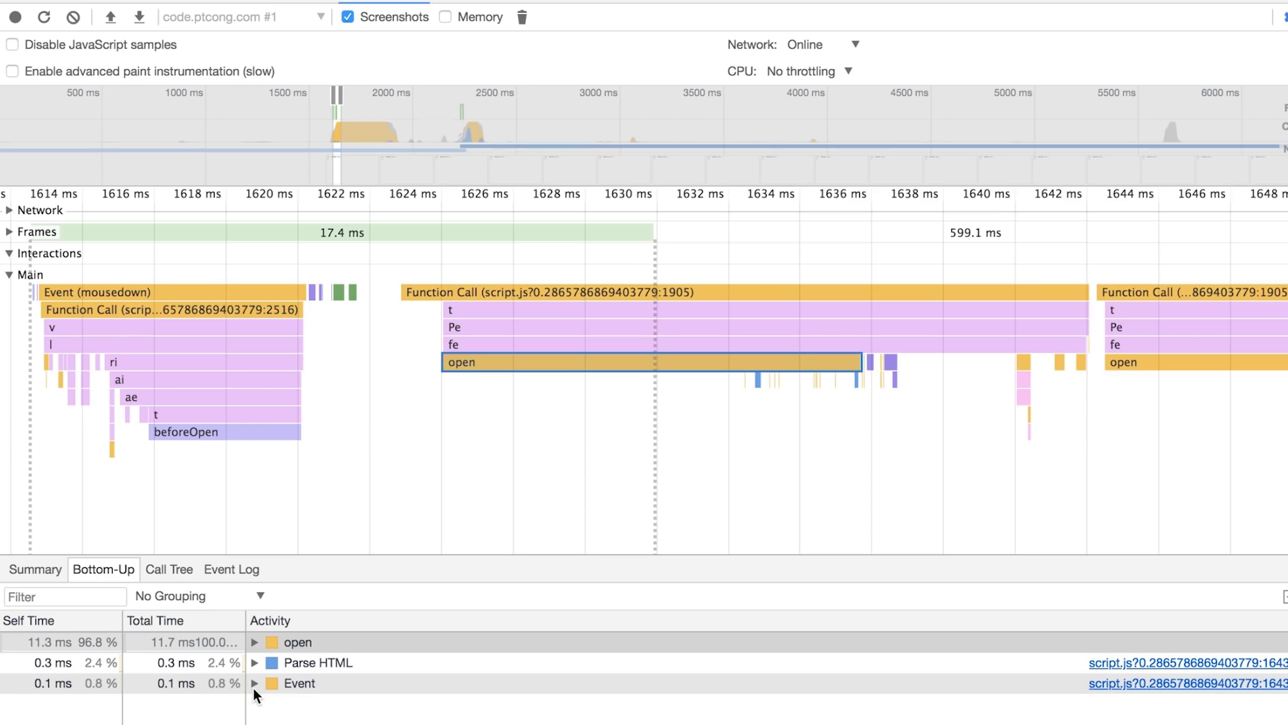
Step: Select the later open call, expand it in Bottom-Up, and follow fe to script.js
click(1126, 362)
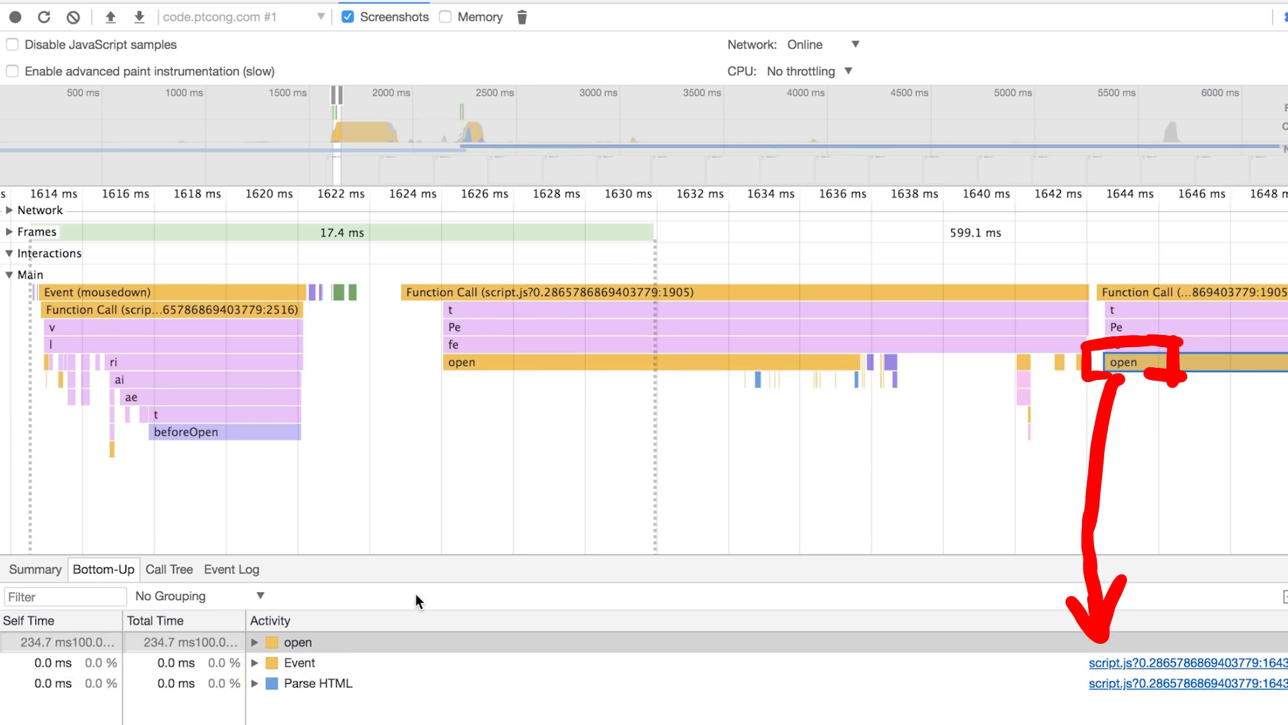
click(255, 642)
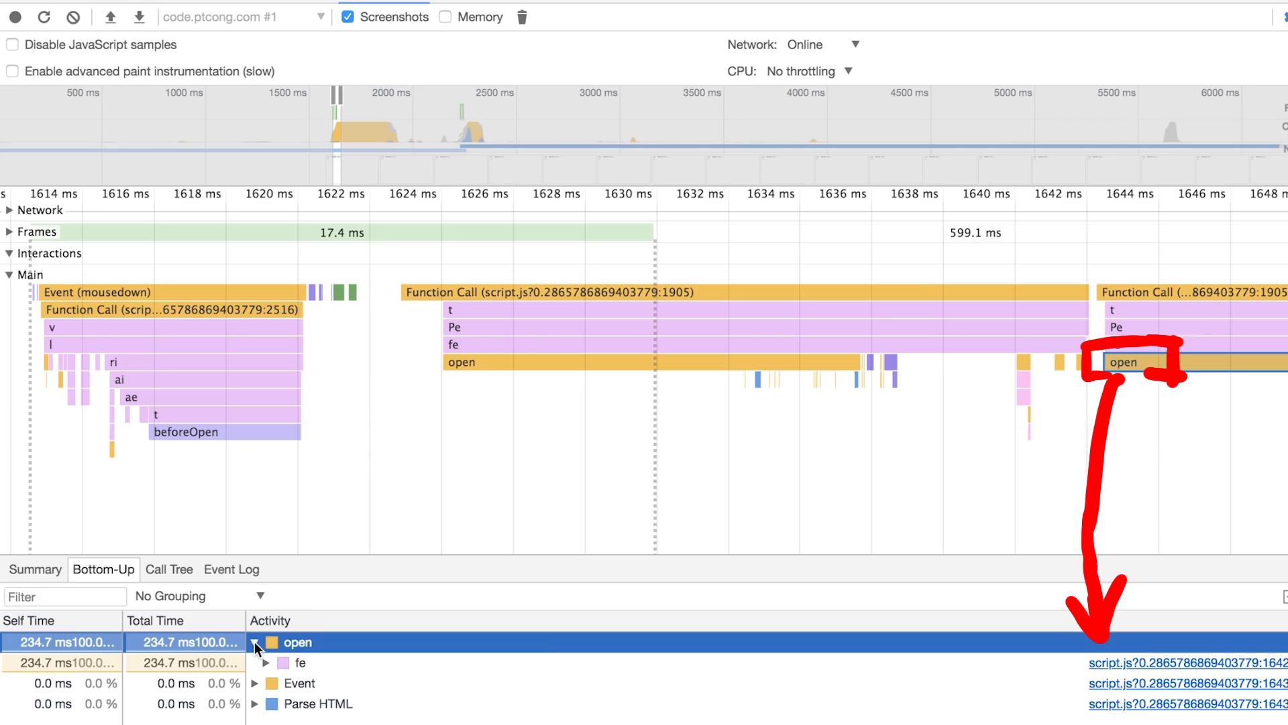
mouse_move(1224, 664)
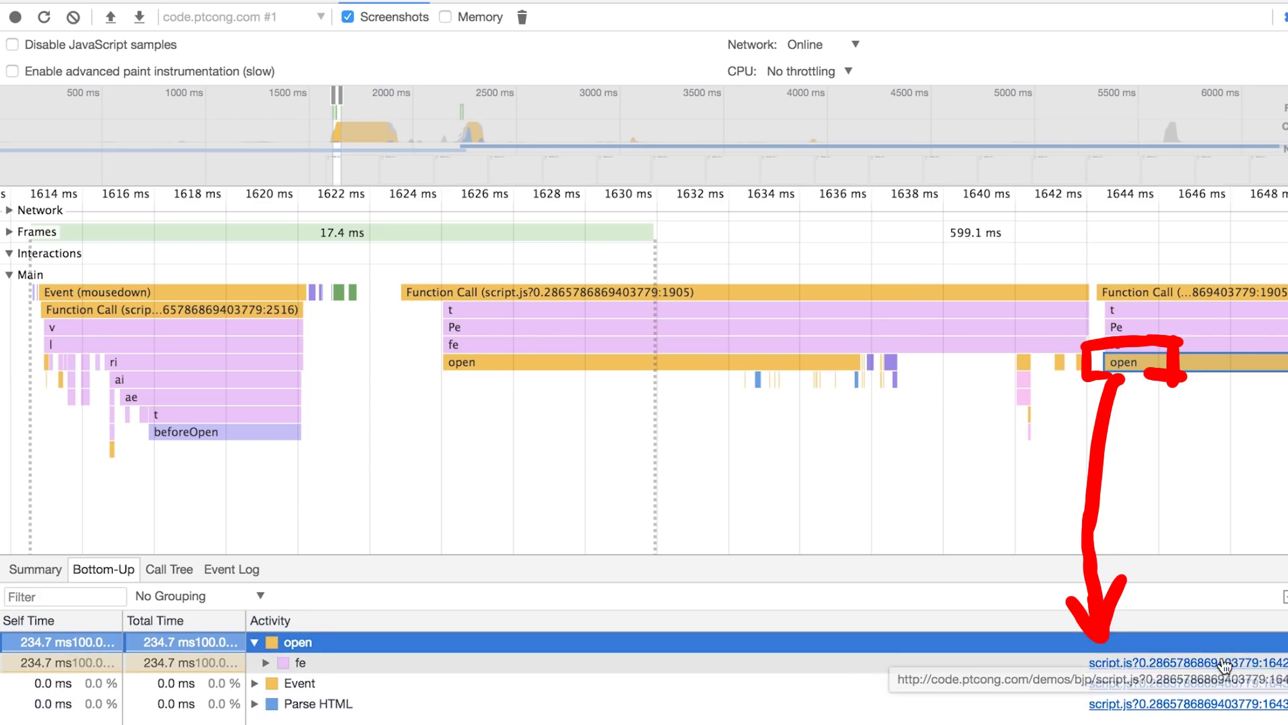
click(296, 662)
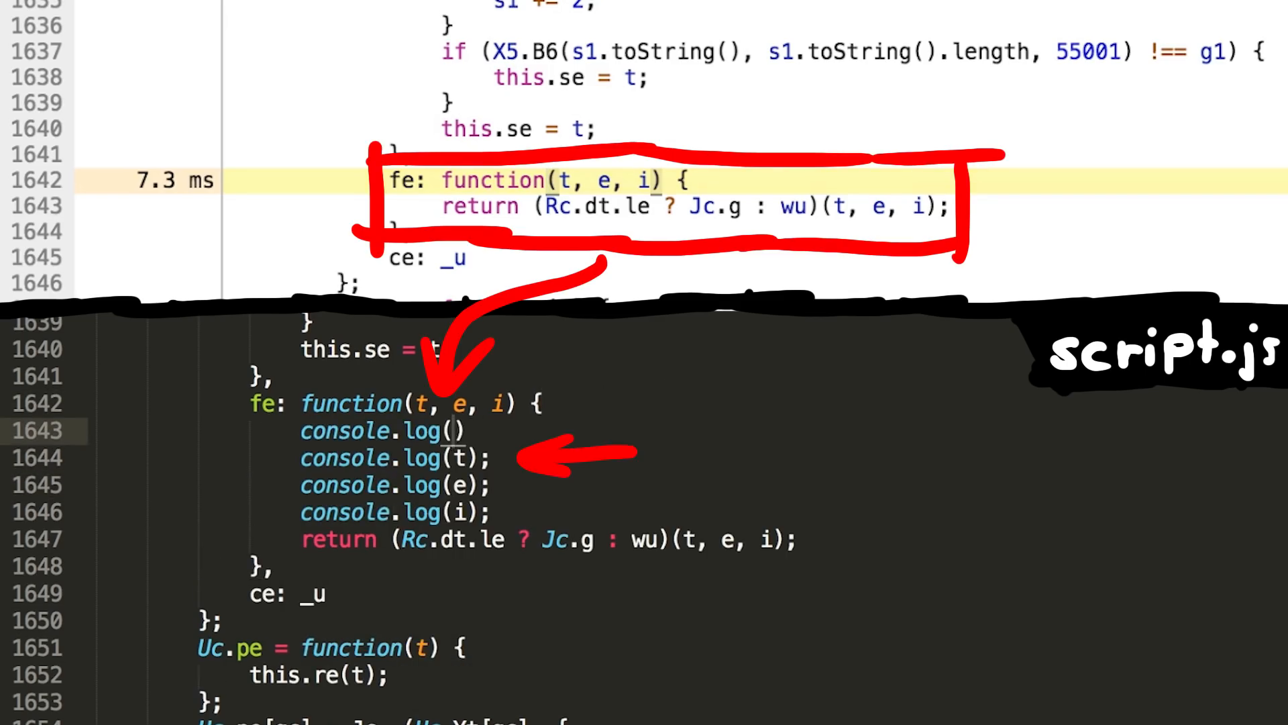
Step: Add console.log("open()") and a debugger; statement inside fe before its return
text("open()"))
text(d)
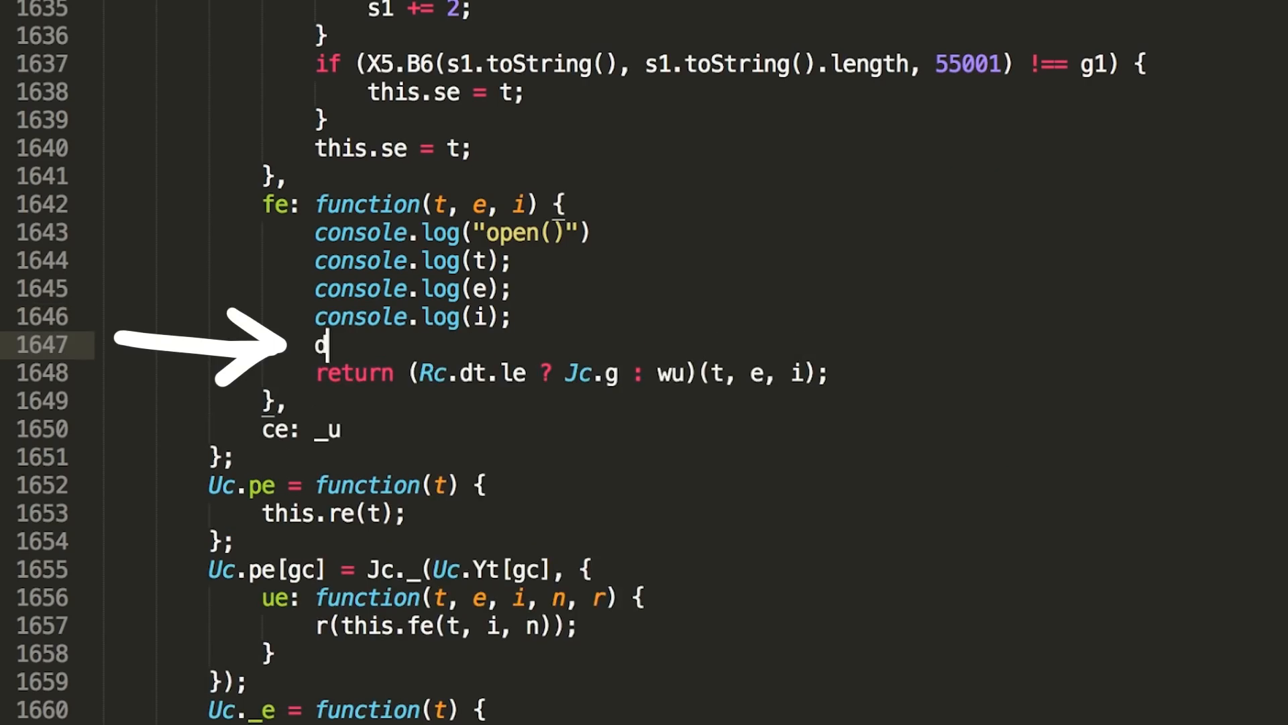
text(ebugger;)
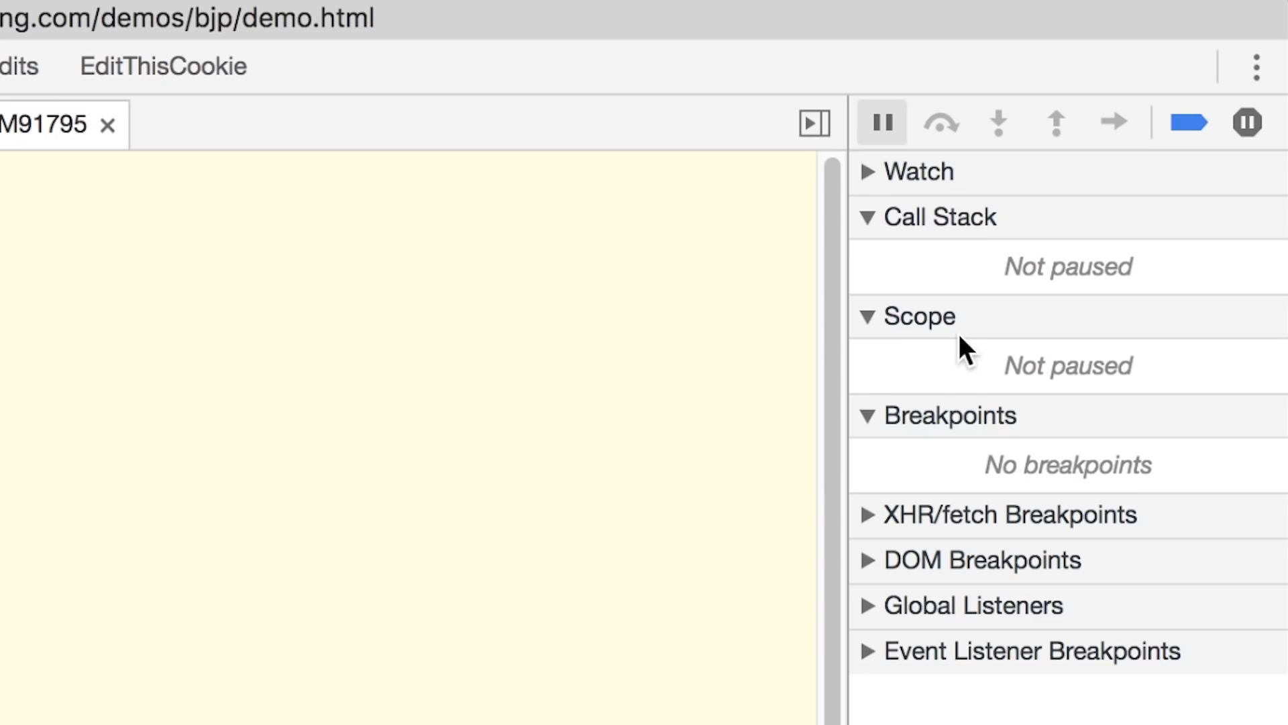
mouse_move(1188, 122)
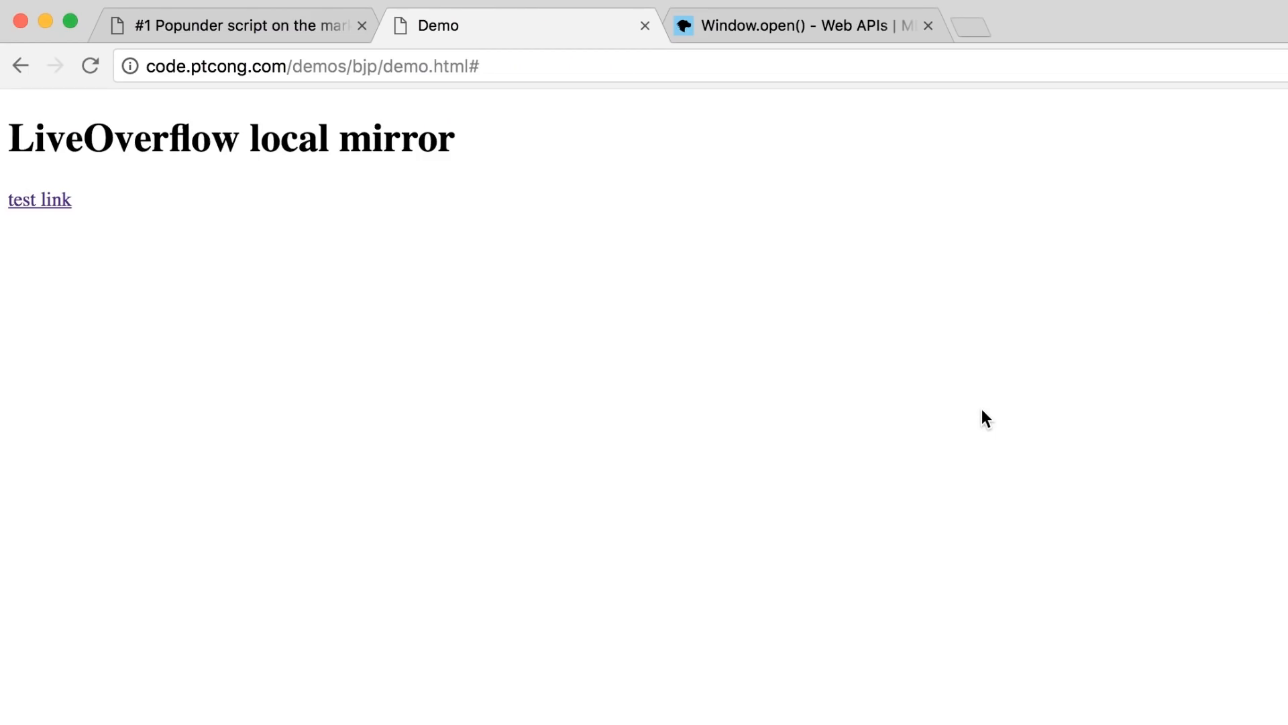
mouse_move(977, 410)
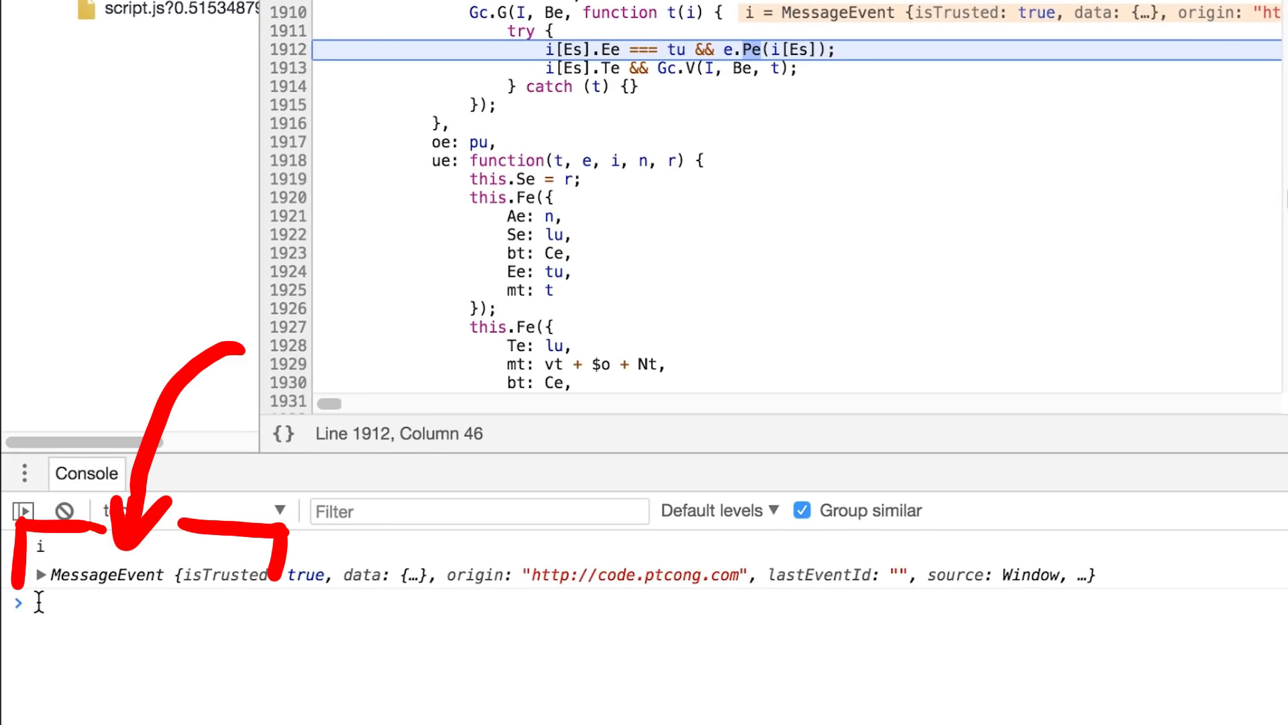
Step: Pause at line 1912 via the test link and log fe's i argument as a MessageEvent
click(39, 574)
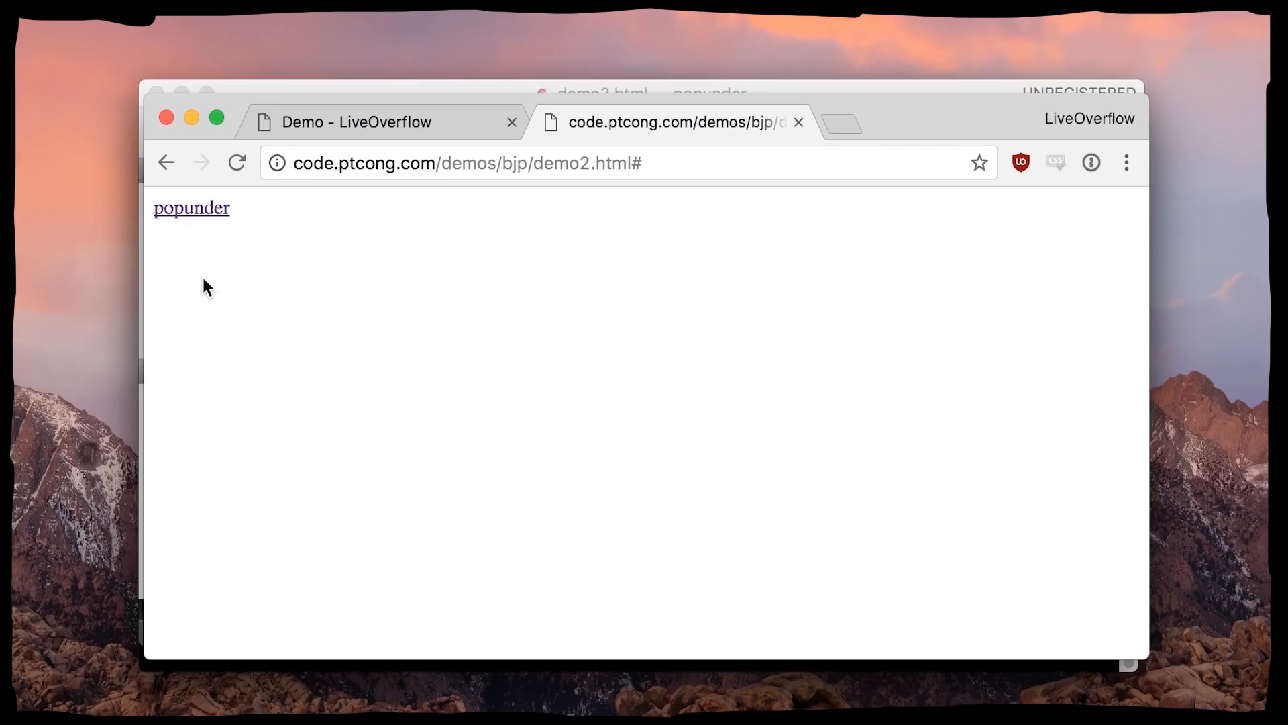
Step: Switch to the demo2.html tab and click on its popunder link page
click(192, 207)
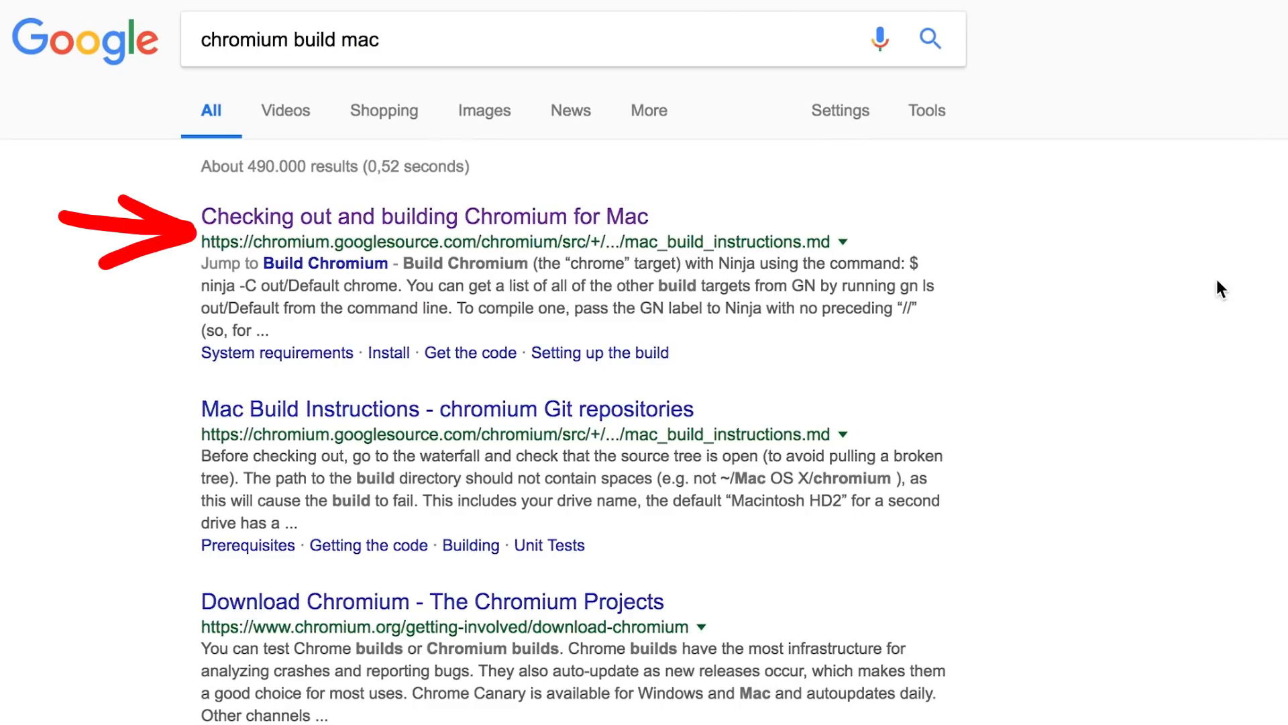
Step: Open the 'Checking out and building Chromium for Mac' result from the Google search
click(425, 216)
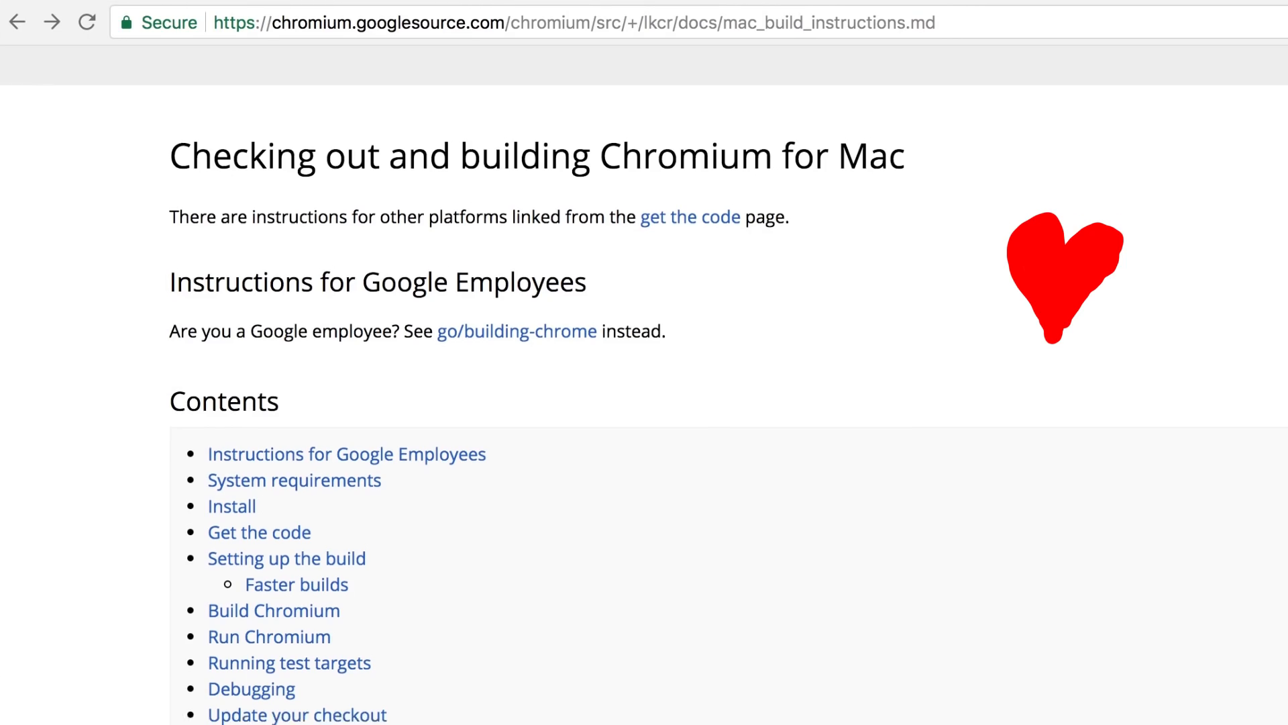
scroll(down, 3)
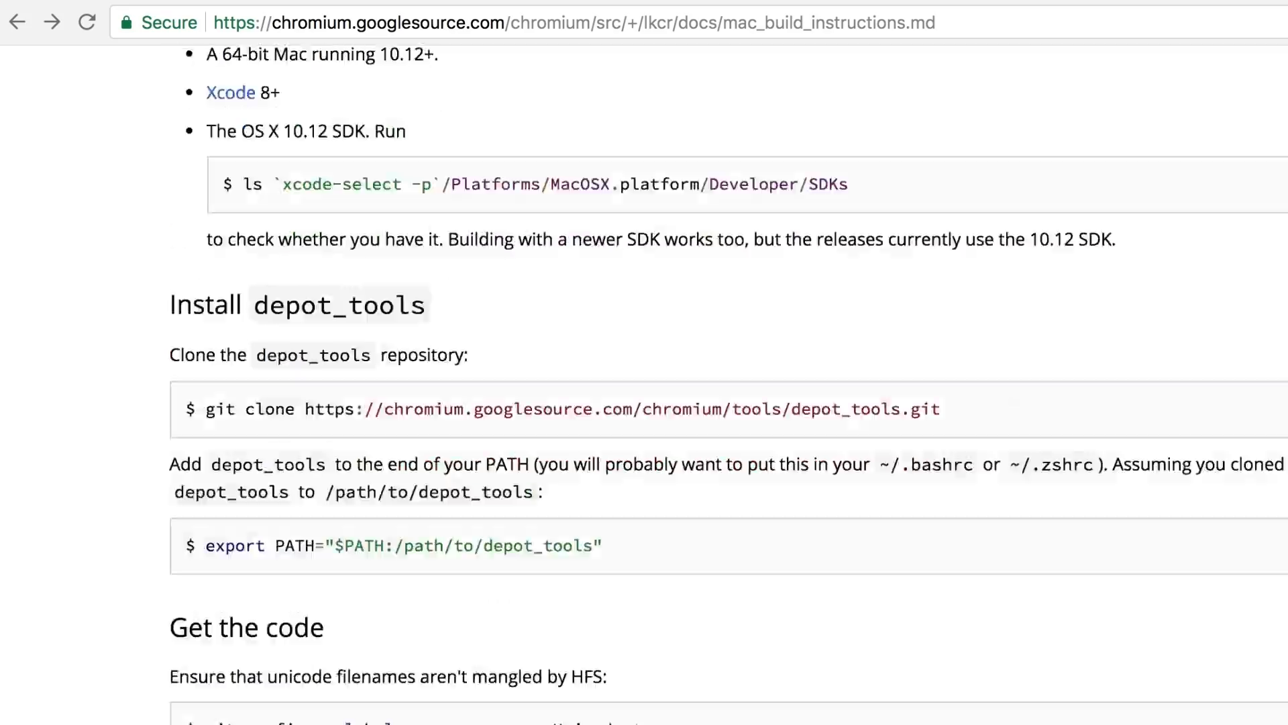
scroll(down, 3)
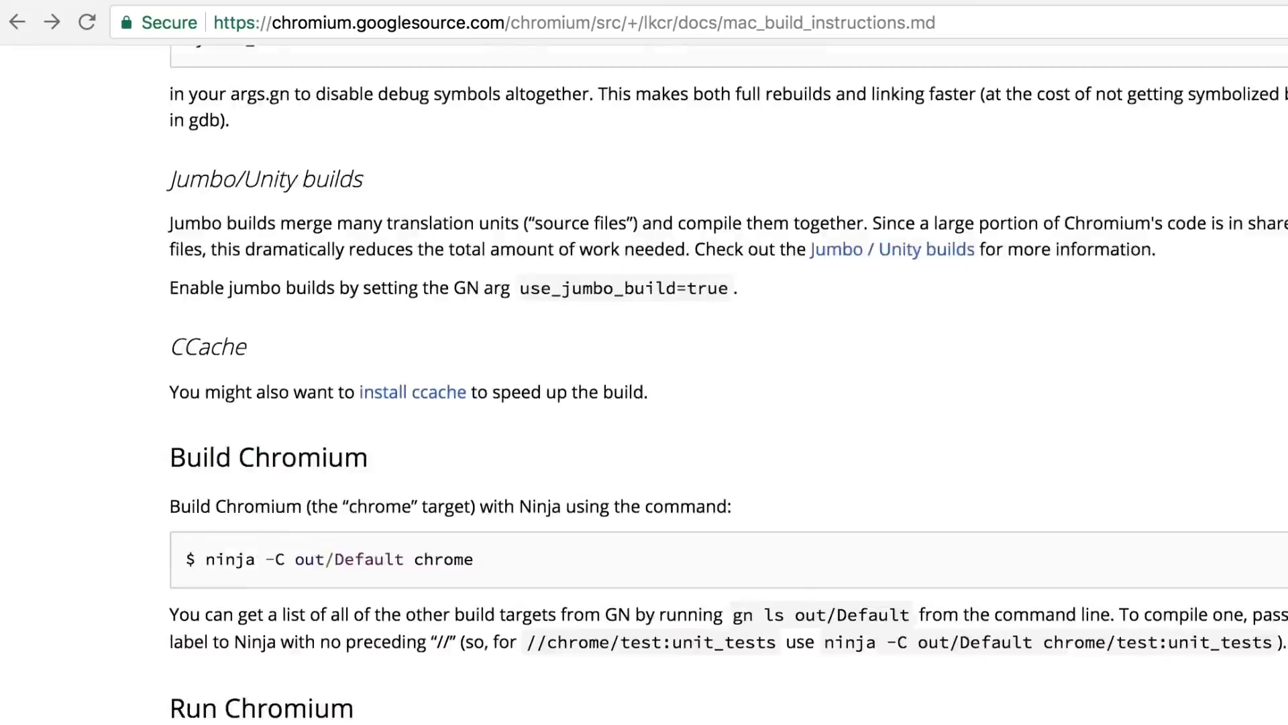
scroll(down, 3)
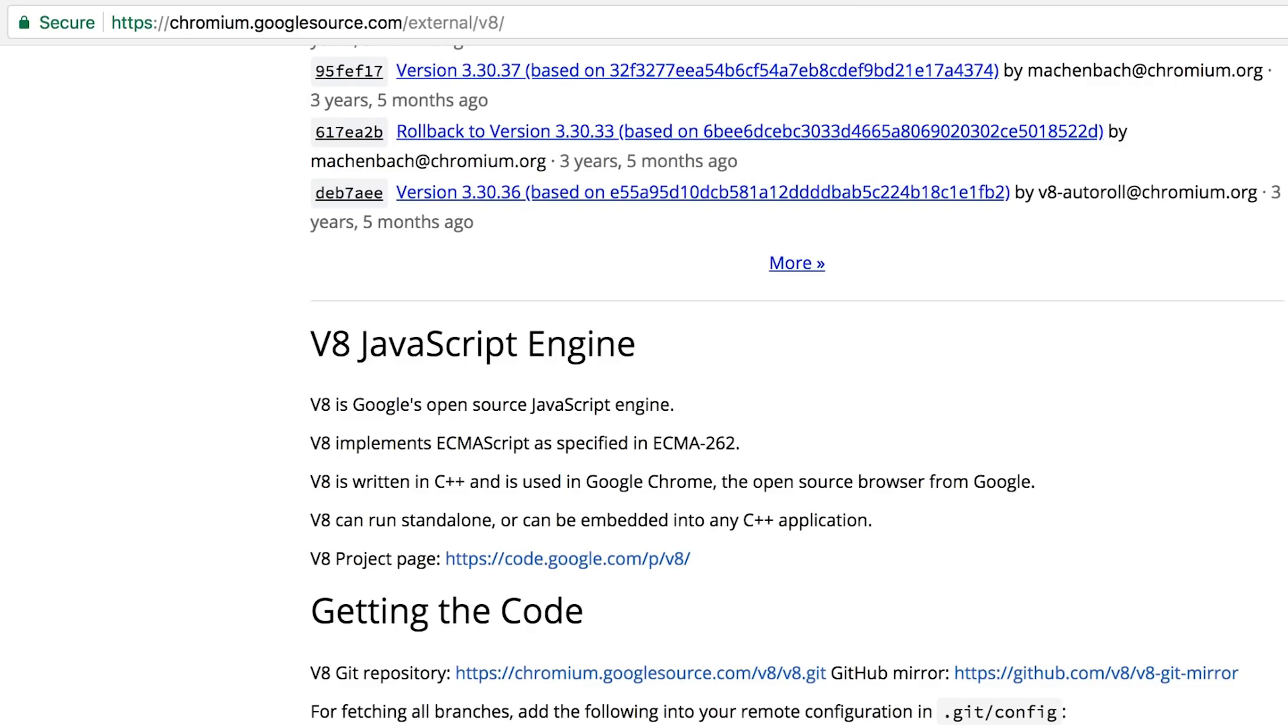
Step: Move to the V8 JavaScript Engine and Getting the Code sections of chromium.googlesource.com/external/v8
drag(451, 37, 427, 304)
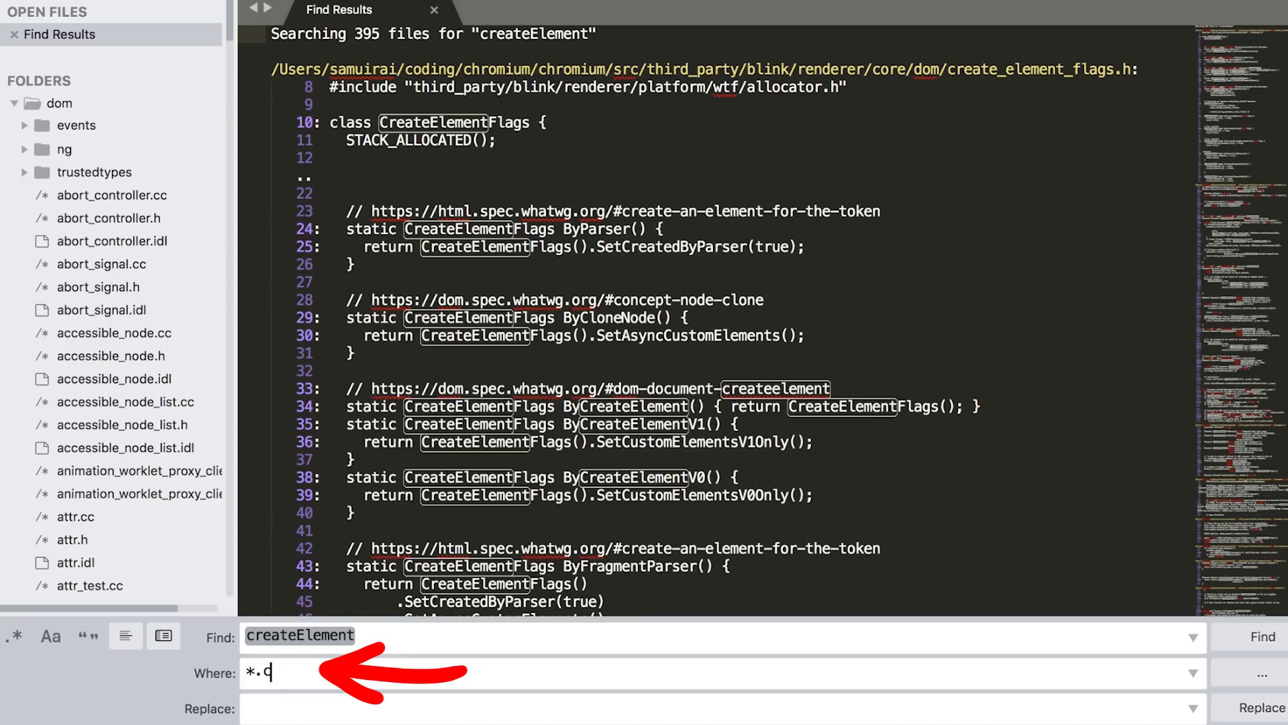
Step: Find 'createElement(' across *.cc files in the dom sources and open document.cc
text(c)
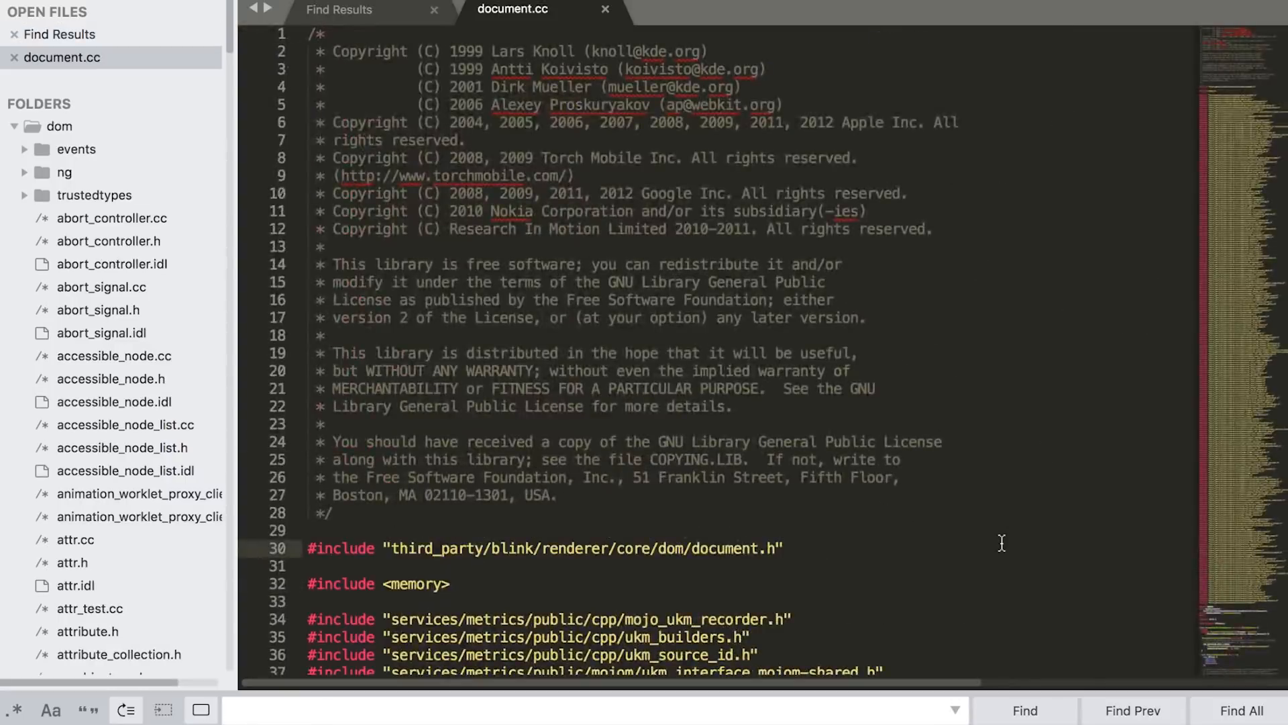
text(createElement()
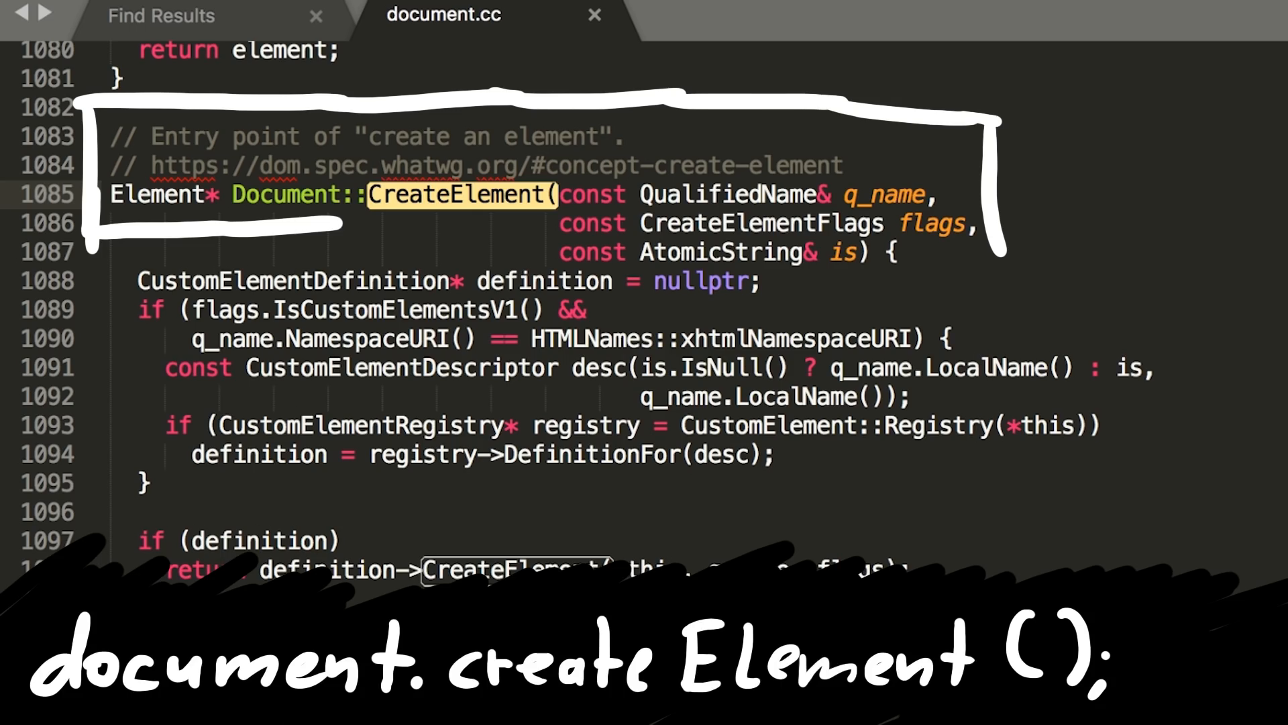
Step: Insert printf("[LO] Document::CreateElement()\n"); as the first line of Document::CreateElement
text(printf("[LO])
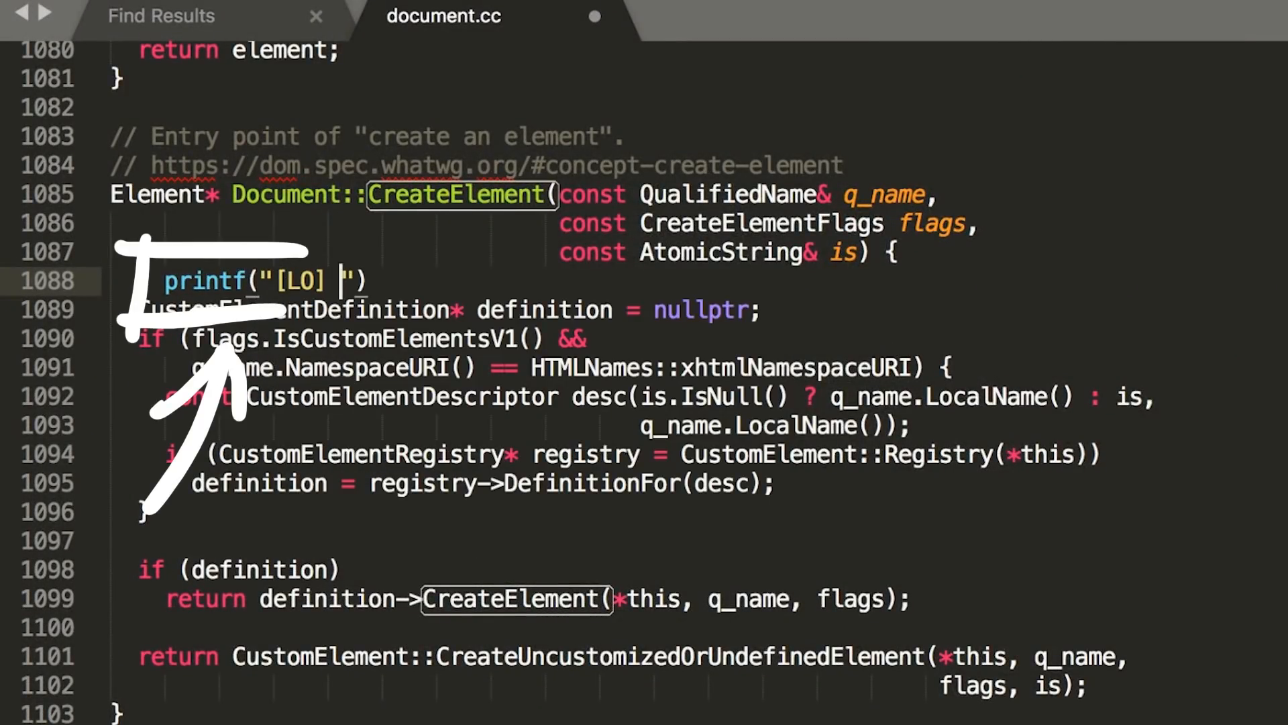
text(Document::CreateElement())
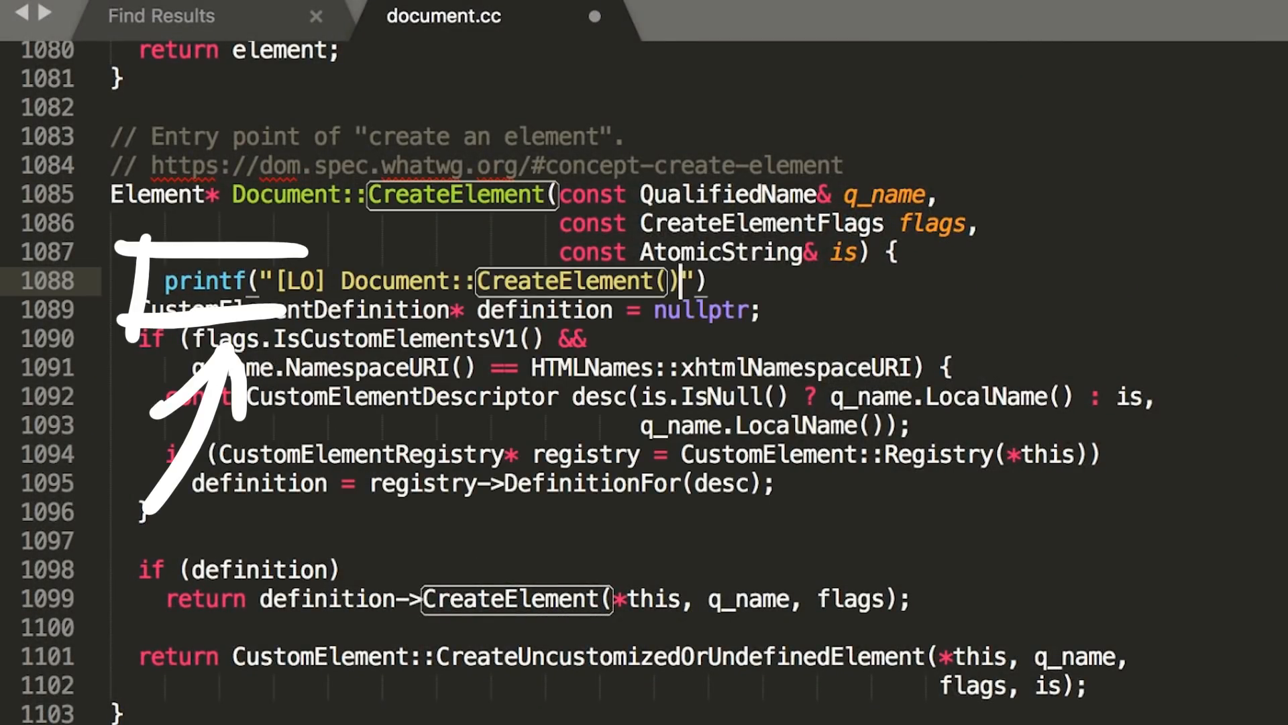
text(\n");)
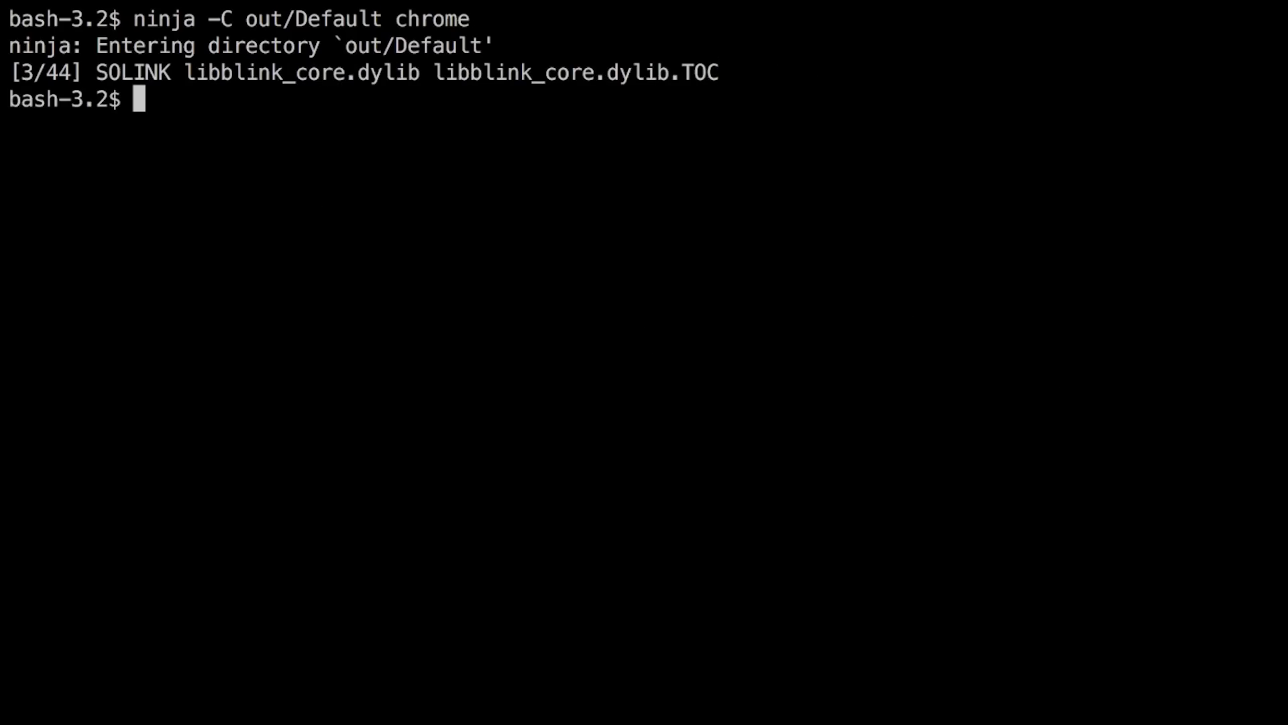
Step: Launch the built browser from out/Default/Chromium.app/Contents/MacOS/Chromium
text(out/Default/Chromium.app/Contents/MacOS/Chromium)
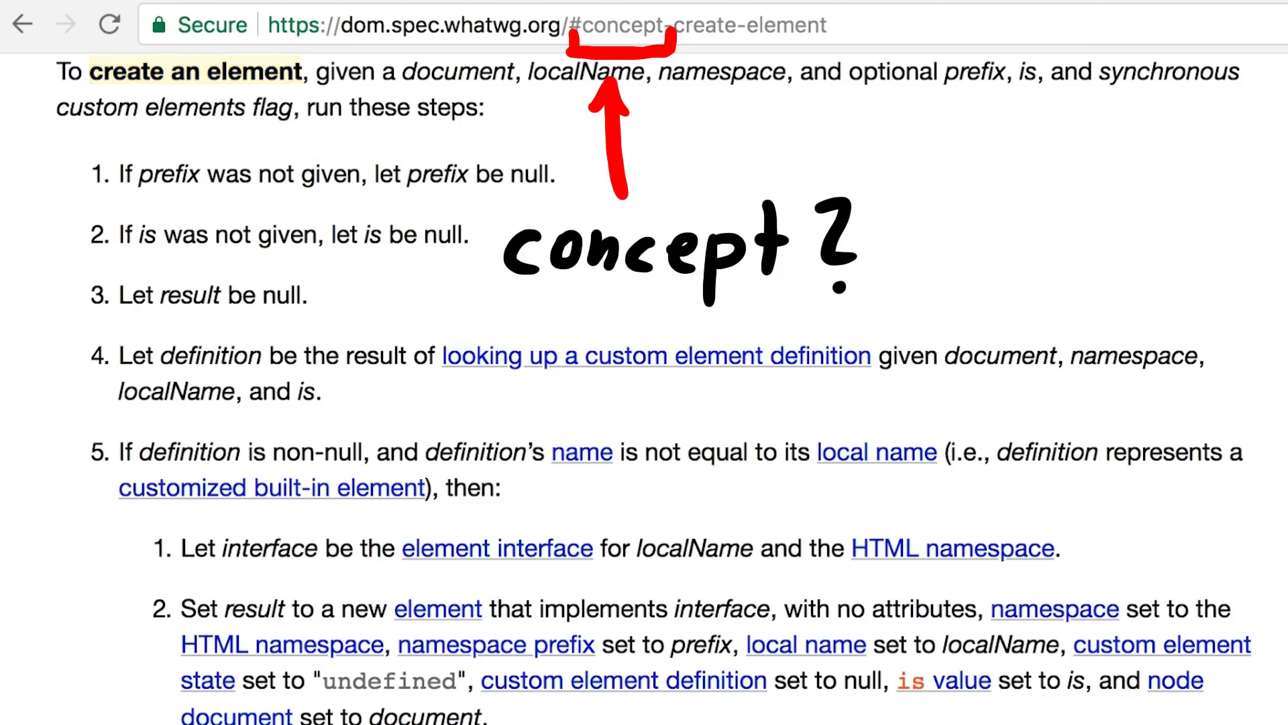
Step: Load code.ptcong.com/demos/bjp/create.html in the built Chromium and click its 'click' link
double_click(194, 72)
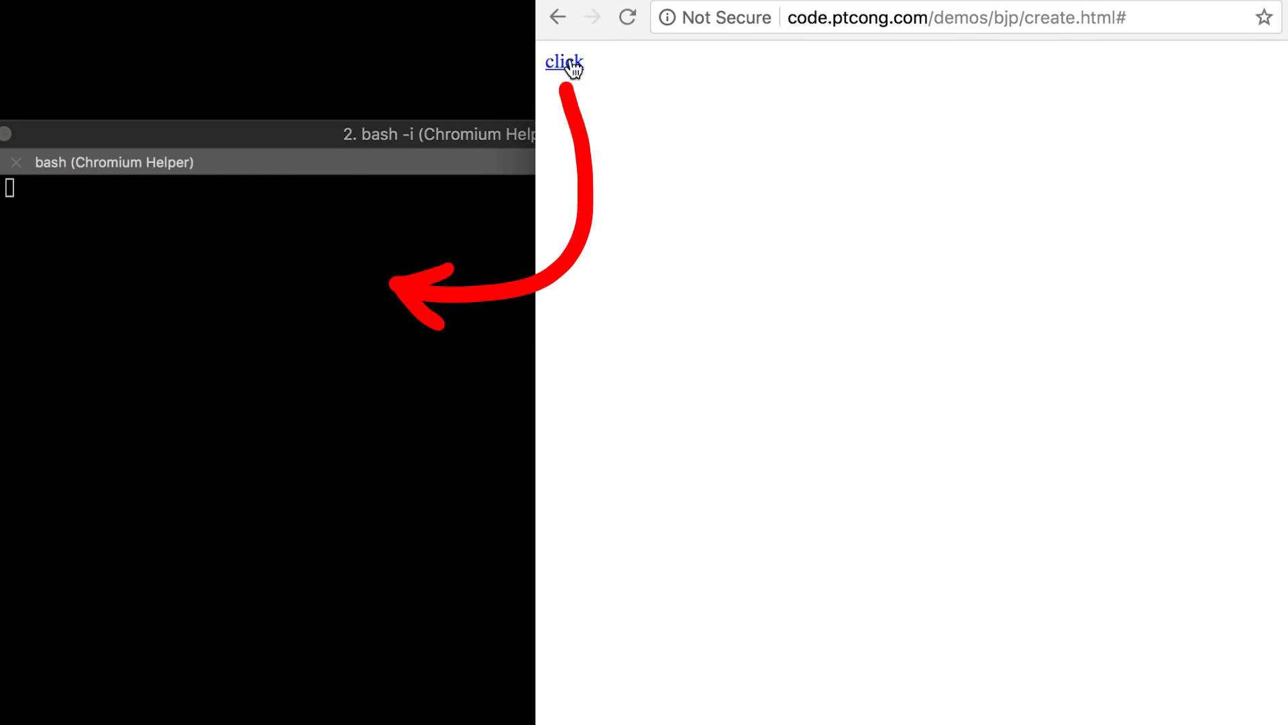
click(564, 63)
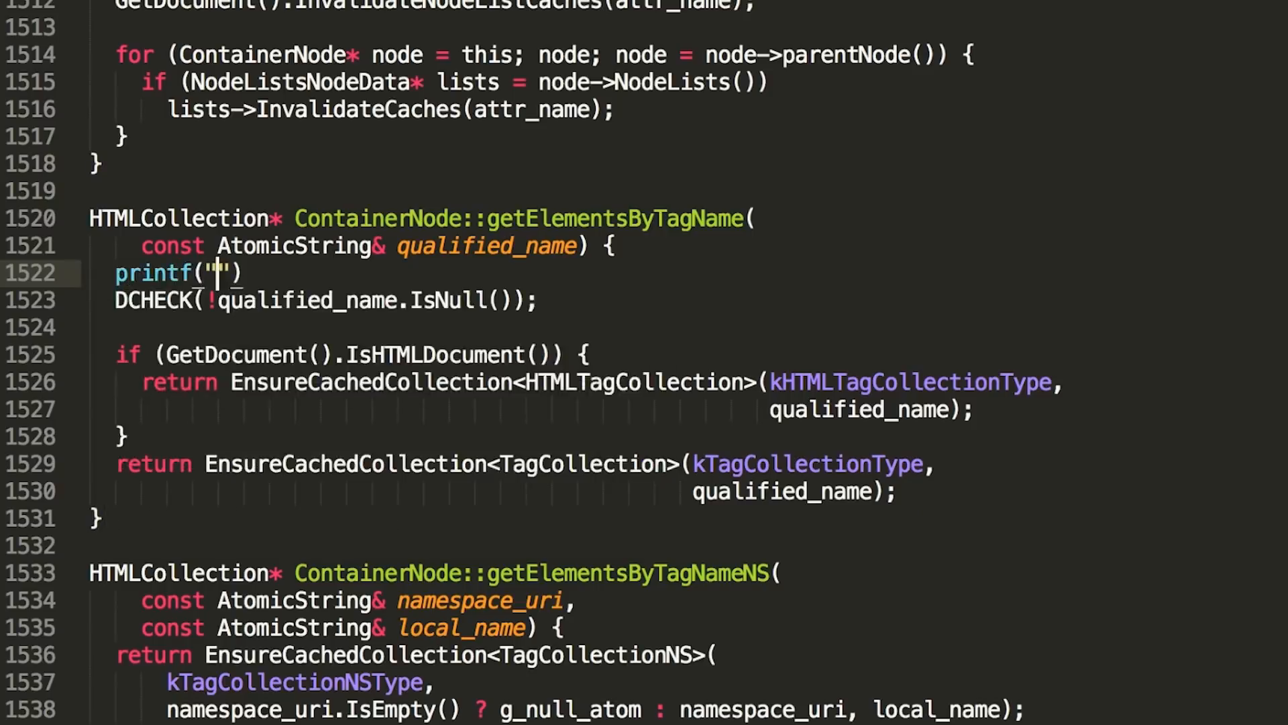
Step: Insert printf("[LO] ContainerNode::getElementsByTagName(%s)\n", qualified_name.Utf8().data()); at line 1522
text([LO] ContainerNode::getElementsByTagName(%s)\n",)
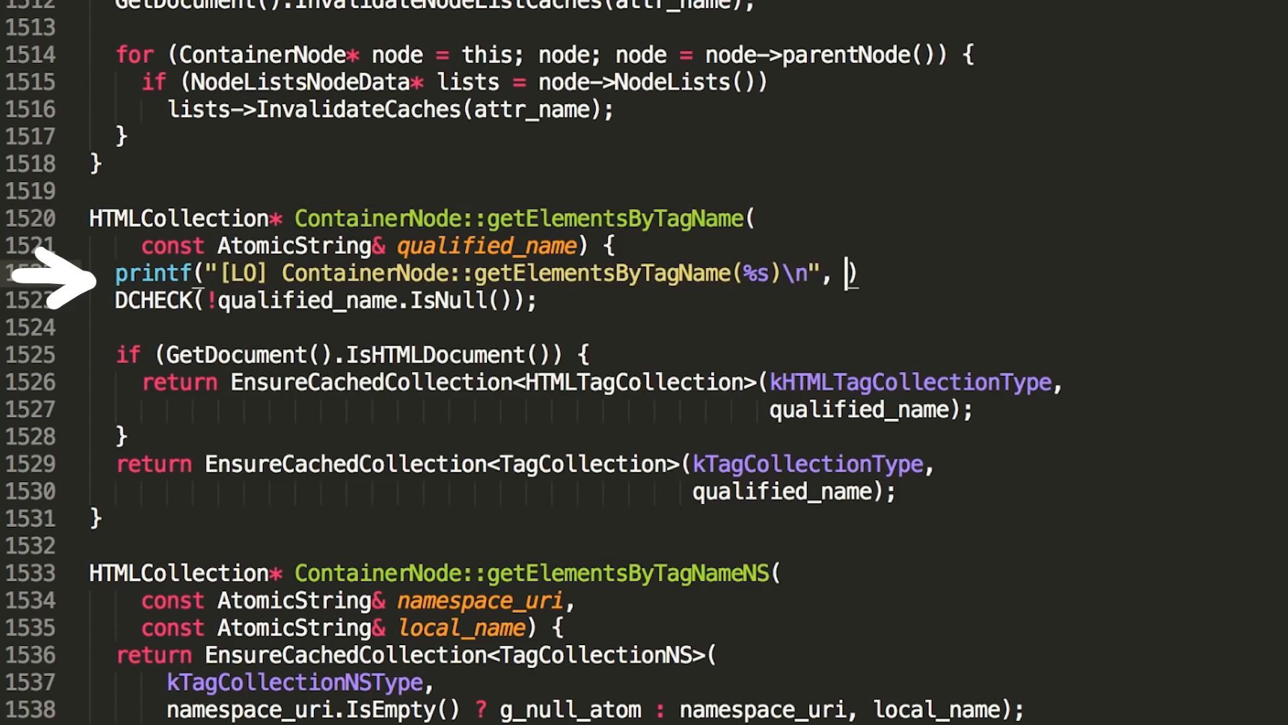
text(qualified_name.Utf8().data());)
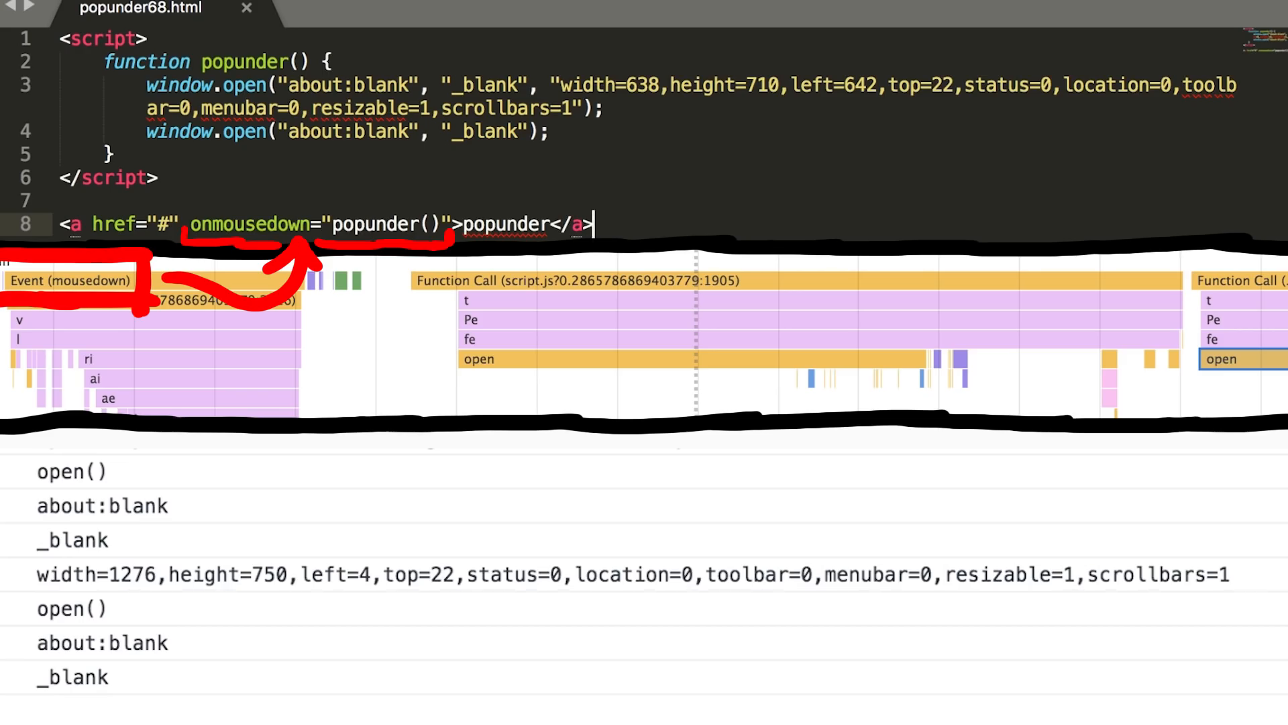
Step: Write popunder() with two window.open calls and attach it to the link's onmousedown
click(45, 120)
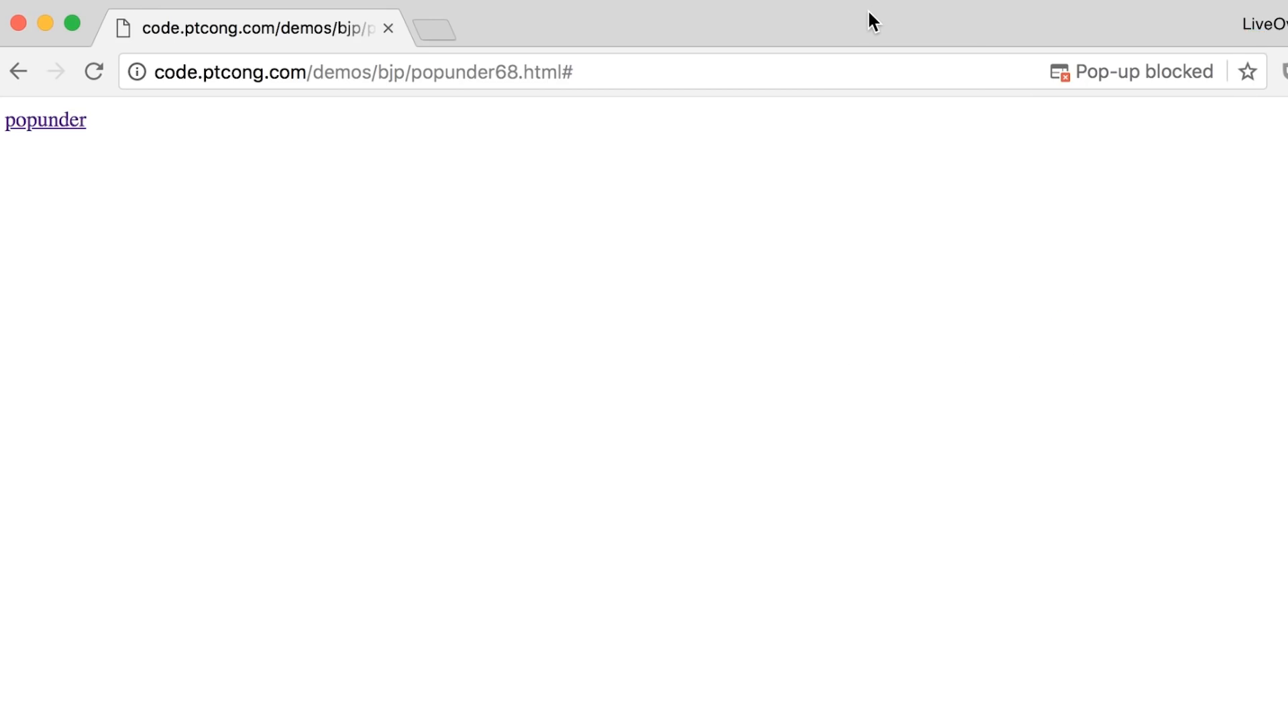
click(45, 120)
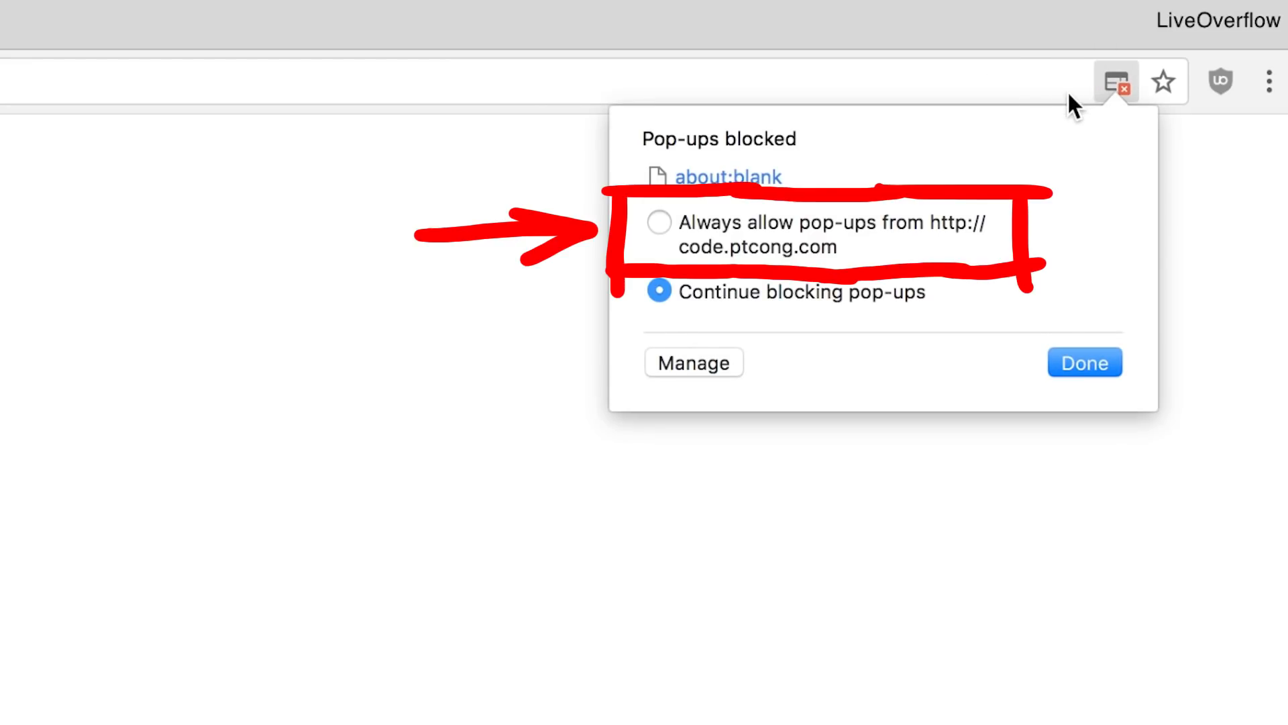
click(659, 222)
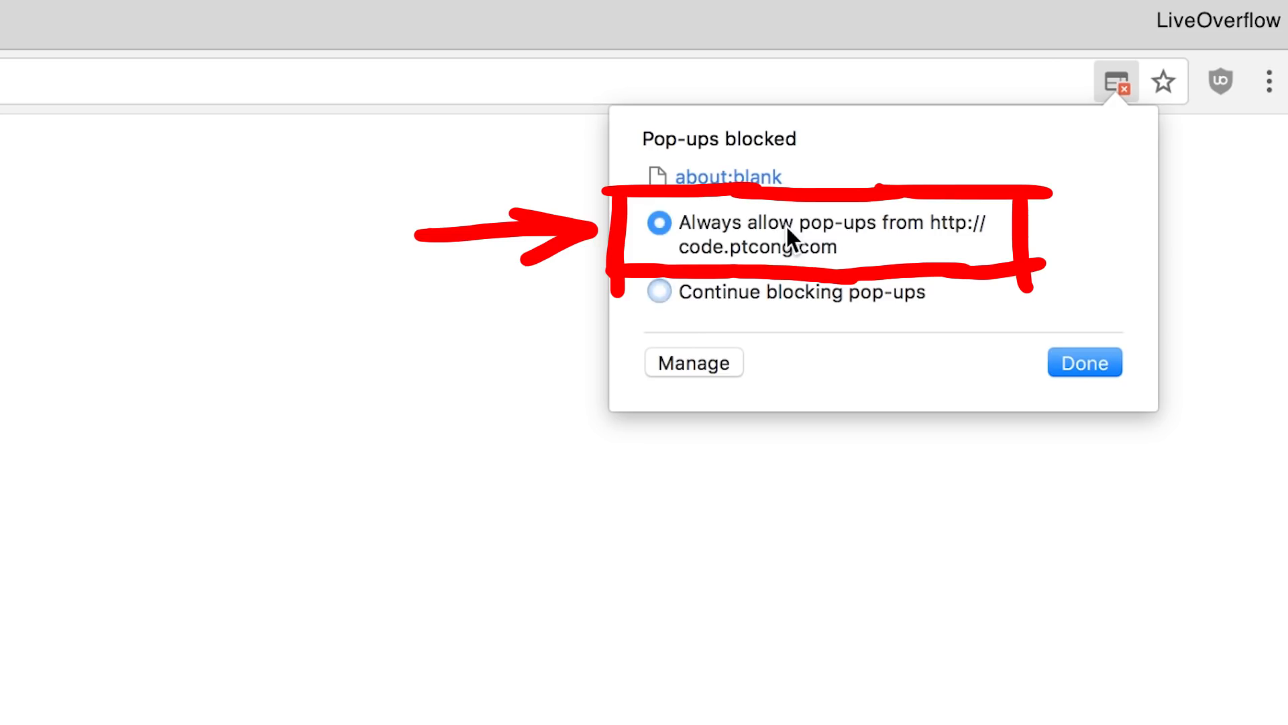
click(1083, 362)
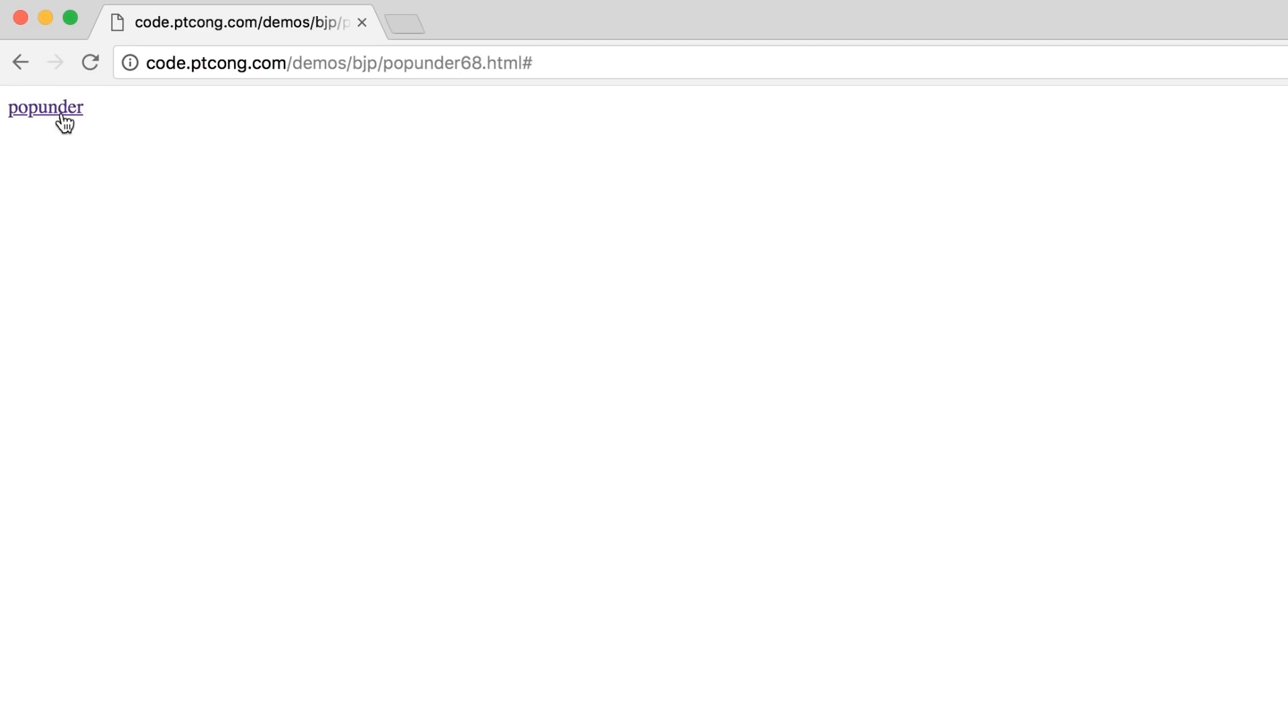
Step: Trigger the popunder link repeatedly, watching the about:blank tab close and a blank popup window open
click(45, 107)
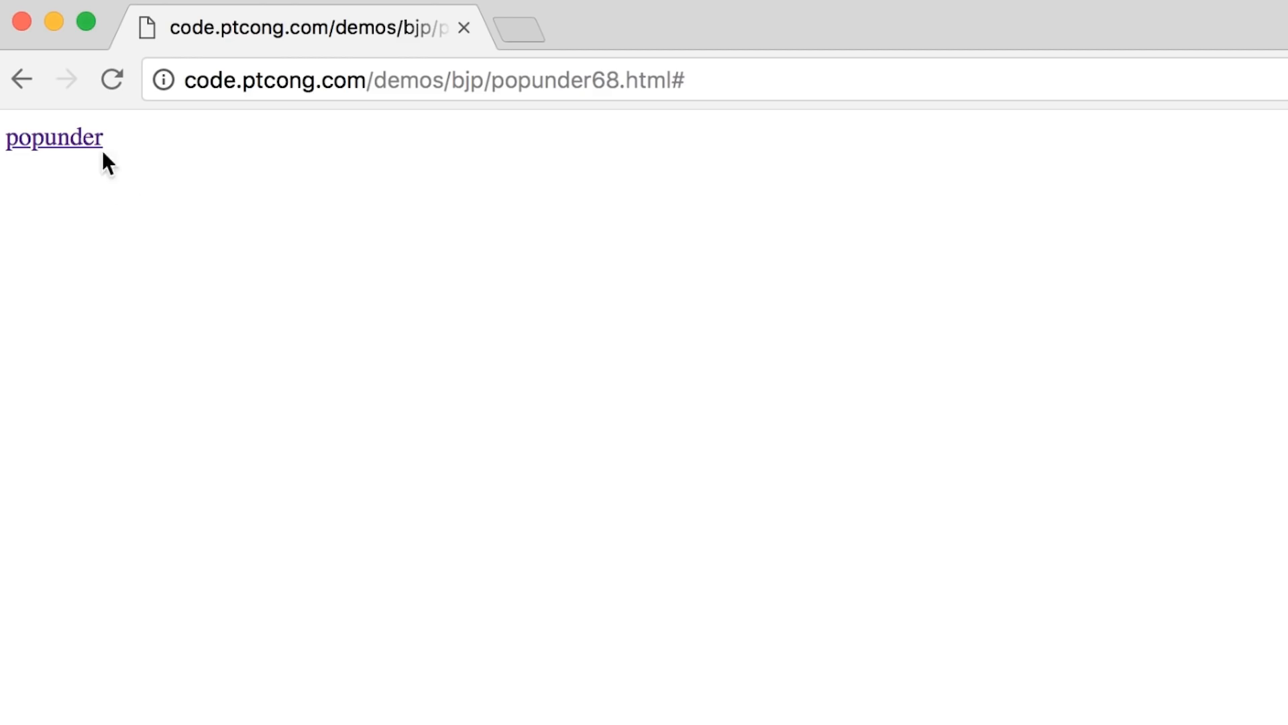
click(54, 137)
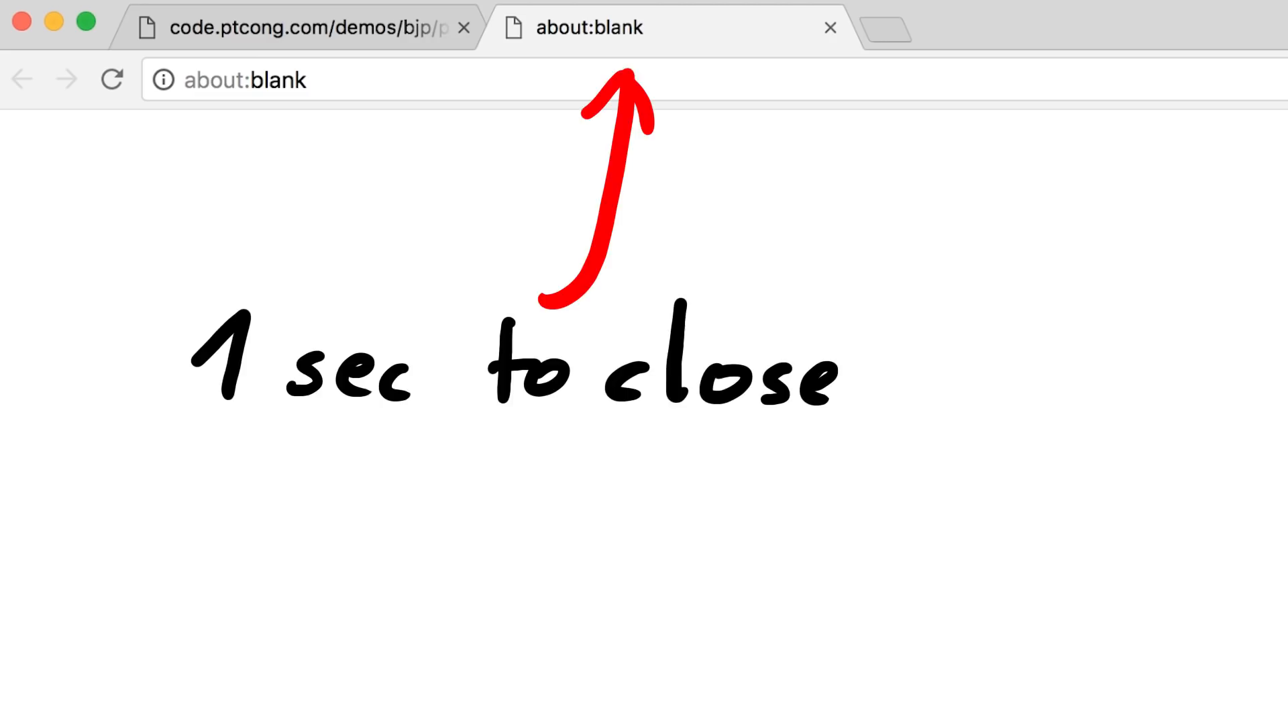
click(830, 27)
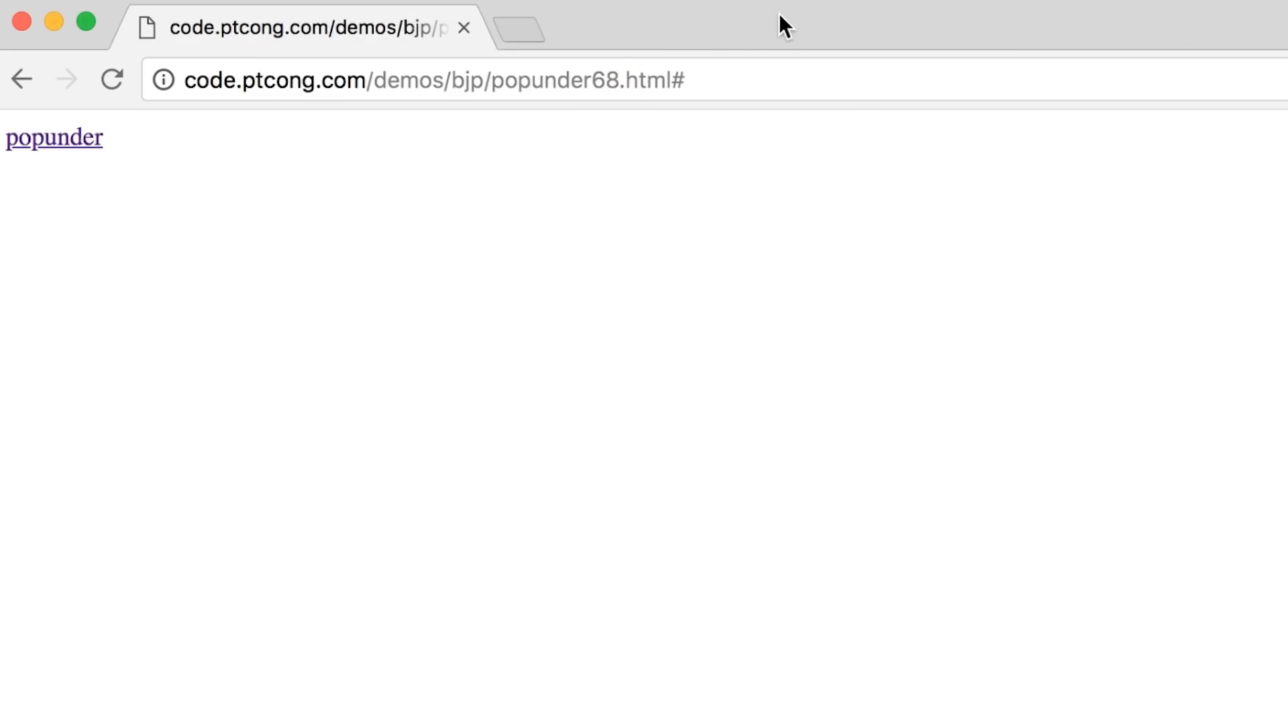
click(54, 136)
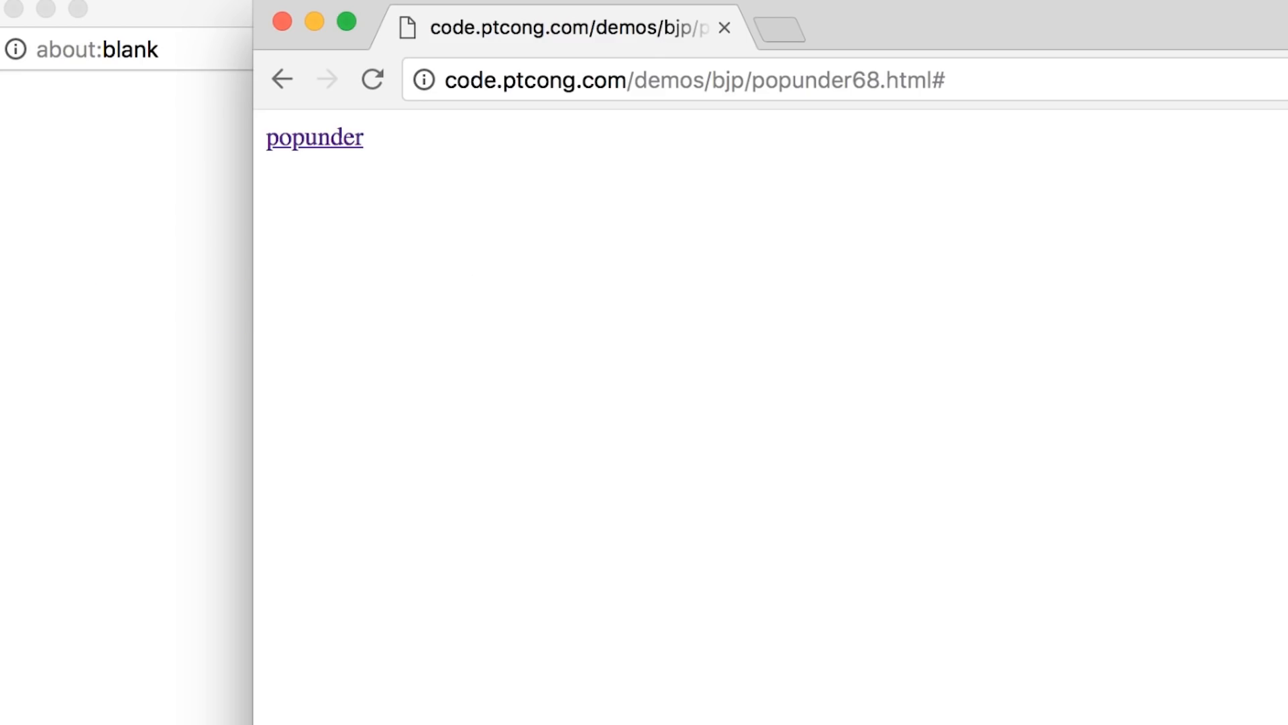
click(314, 136)
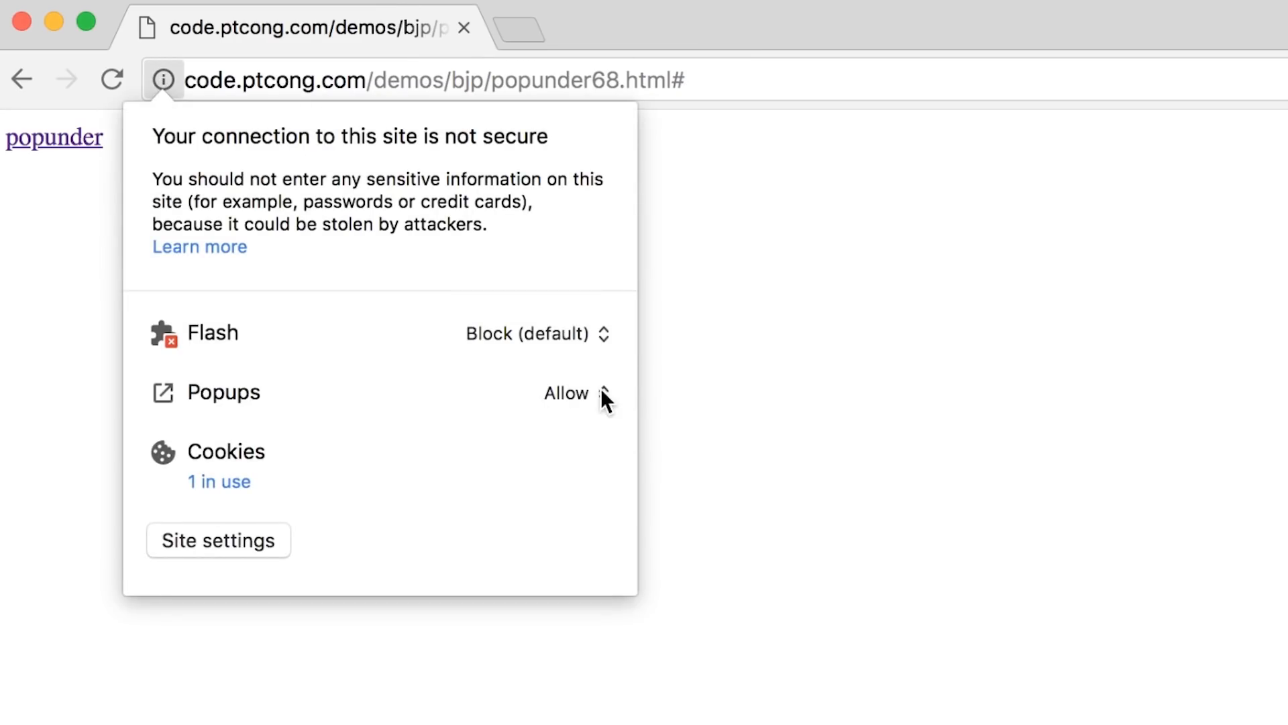
Step: Open the Popups permission choices for code.ptcong.com in site info
click(568, 392)
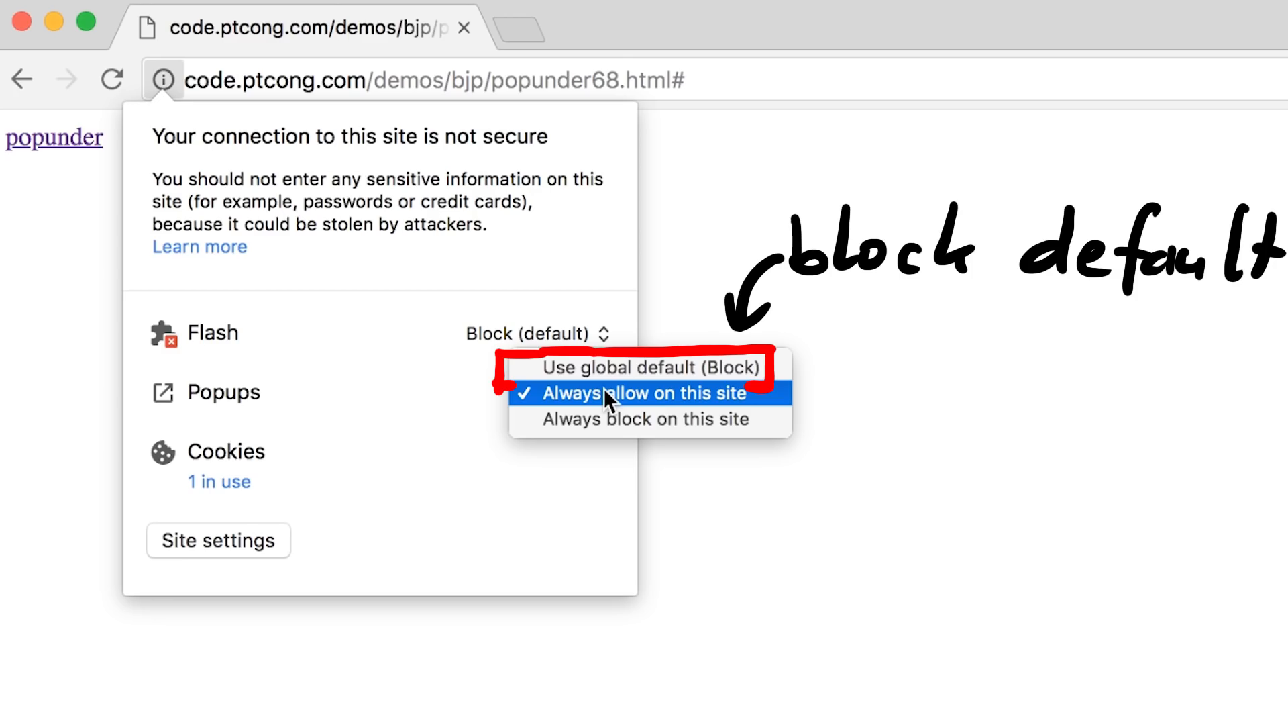
mouse_move(608, 403)
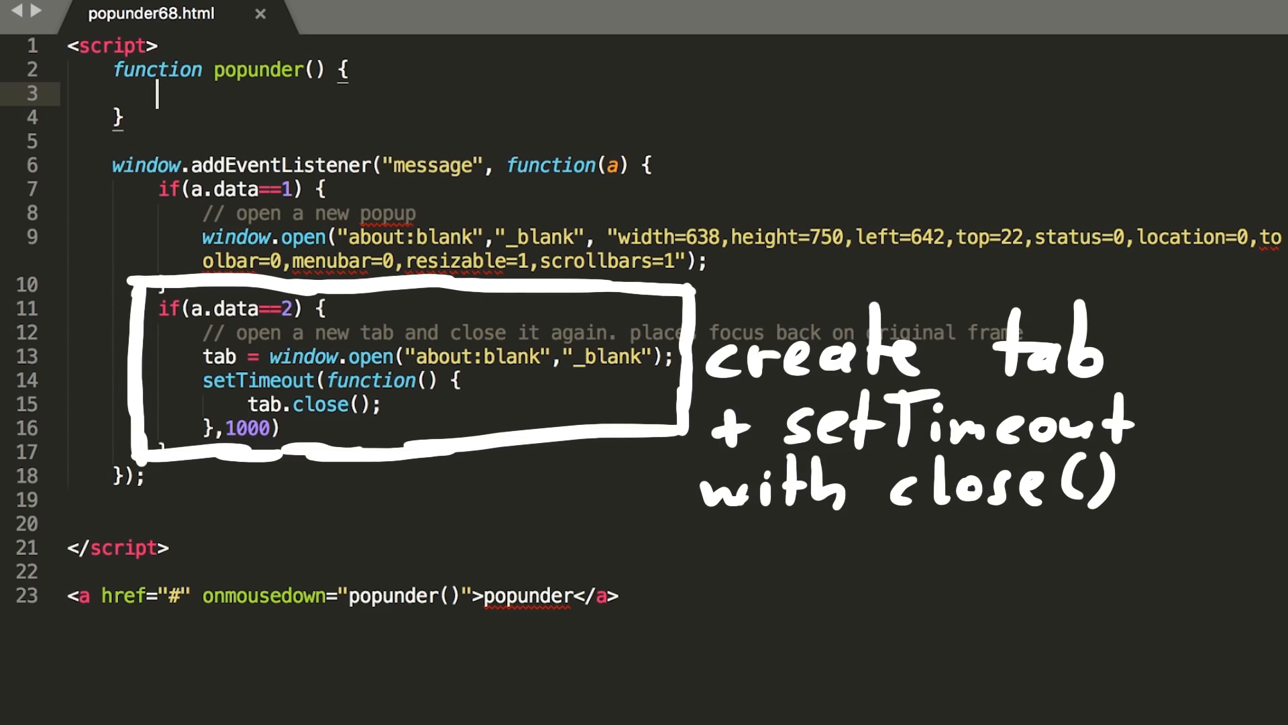
Step: Add window.postMessage(1, document.location) to popunder(), then duplicate it as postMessage(2)
text(window.postMessage(1, document.location))
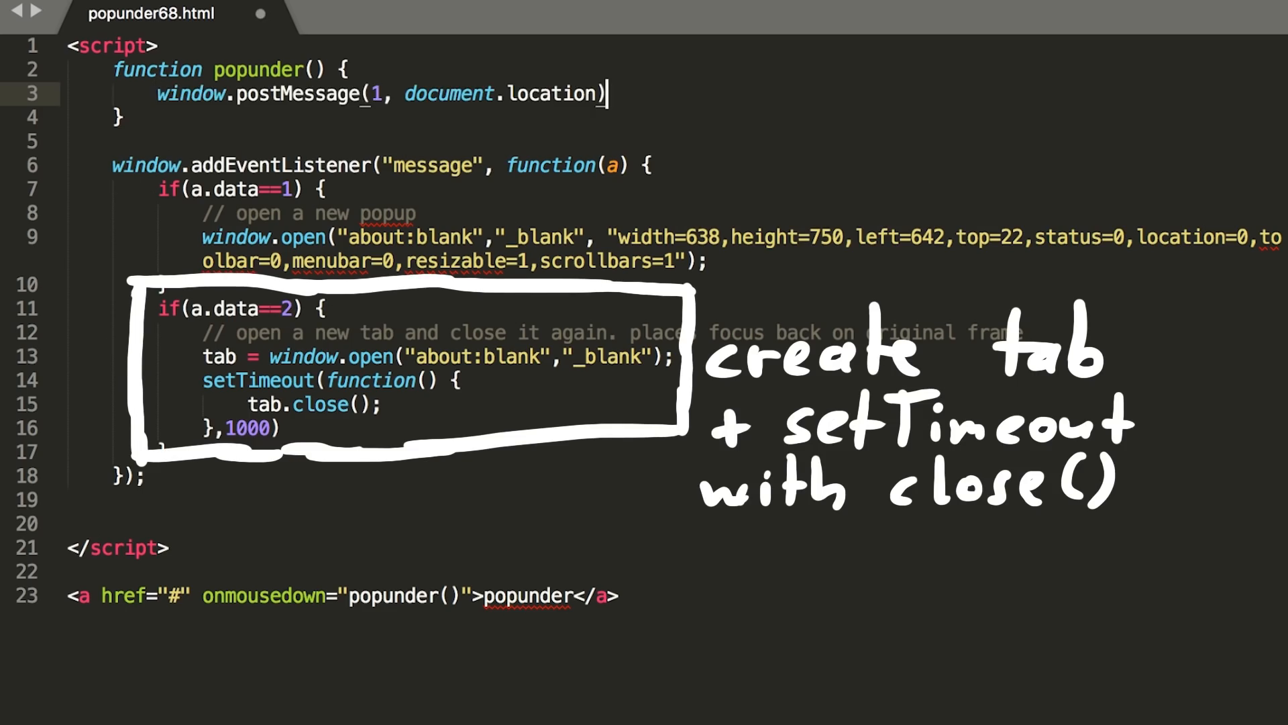
text(window.postMessage(1, document.location))
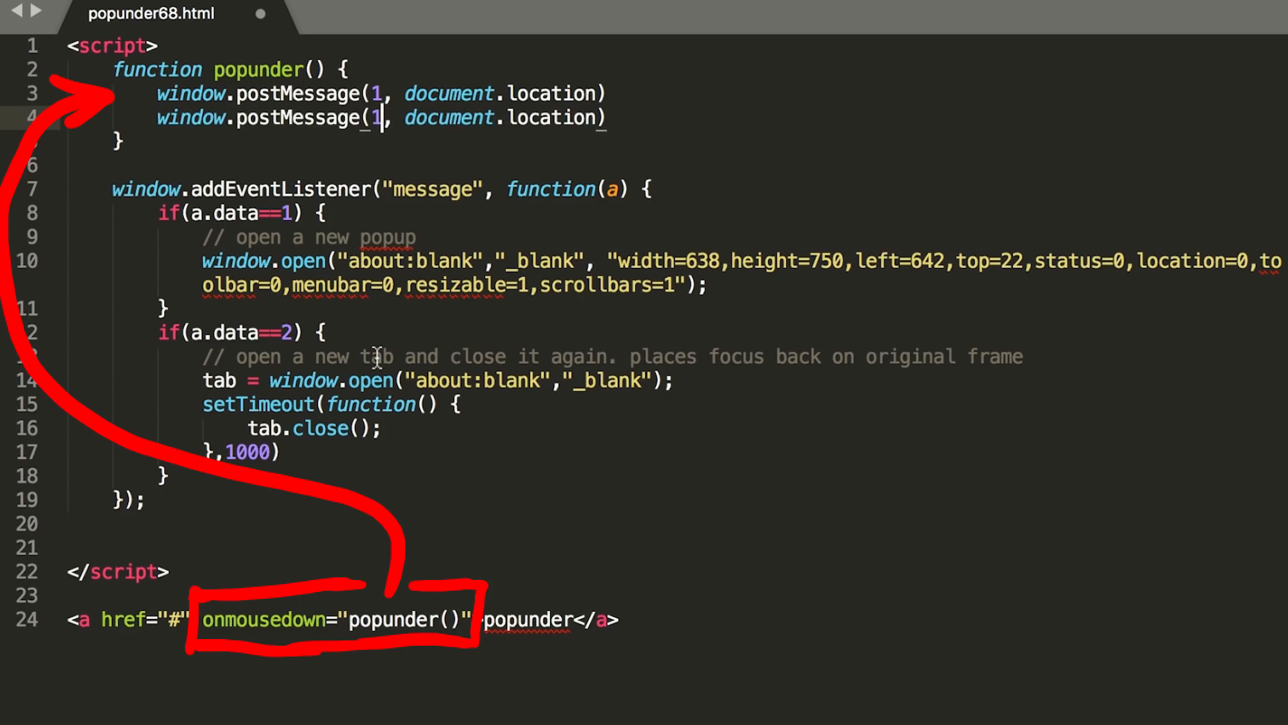
text(2)
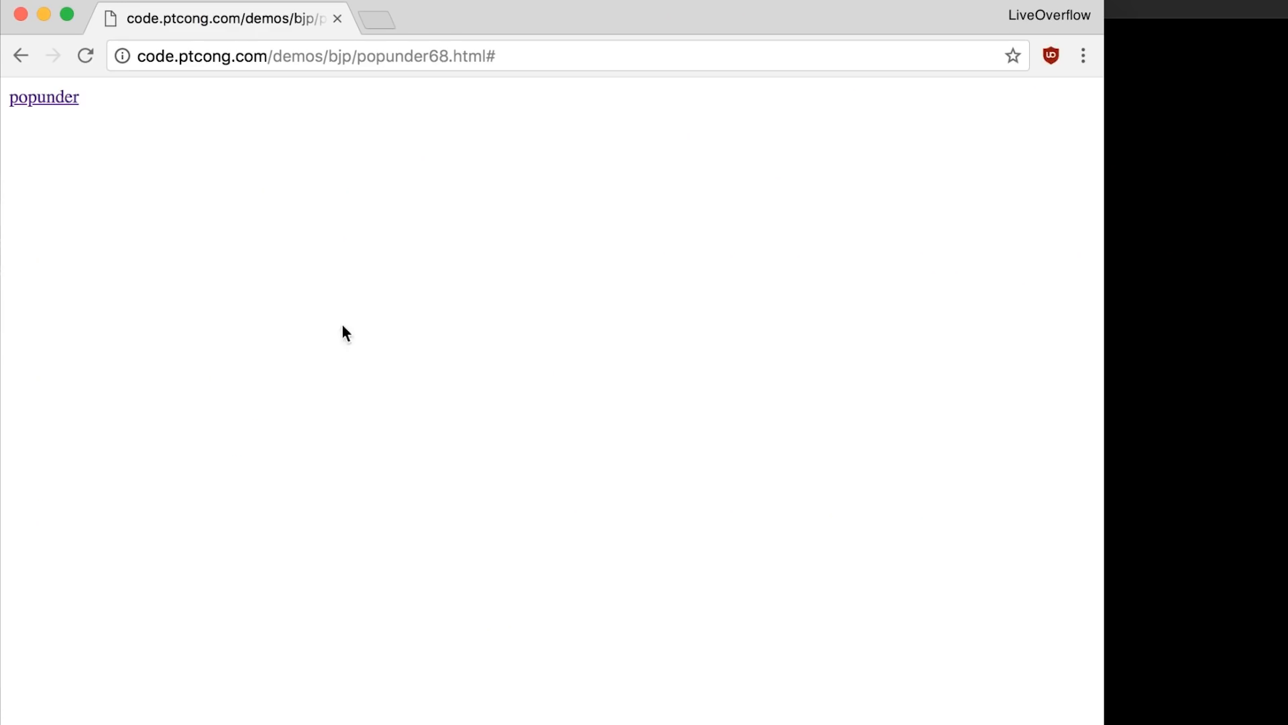
Step: Trigger the popunder link, opening a self-closing about:blank tab and a background window
click(44, 96)
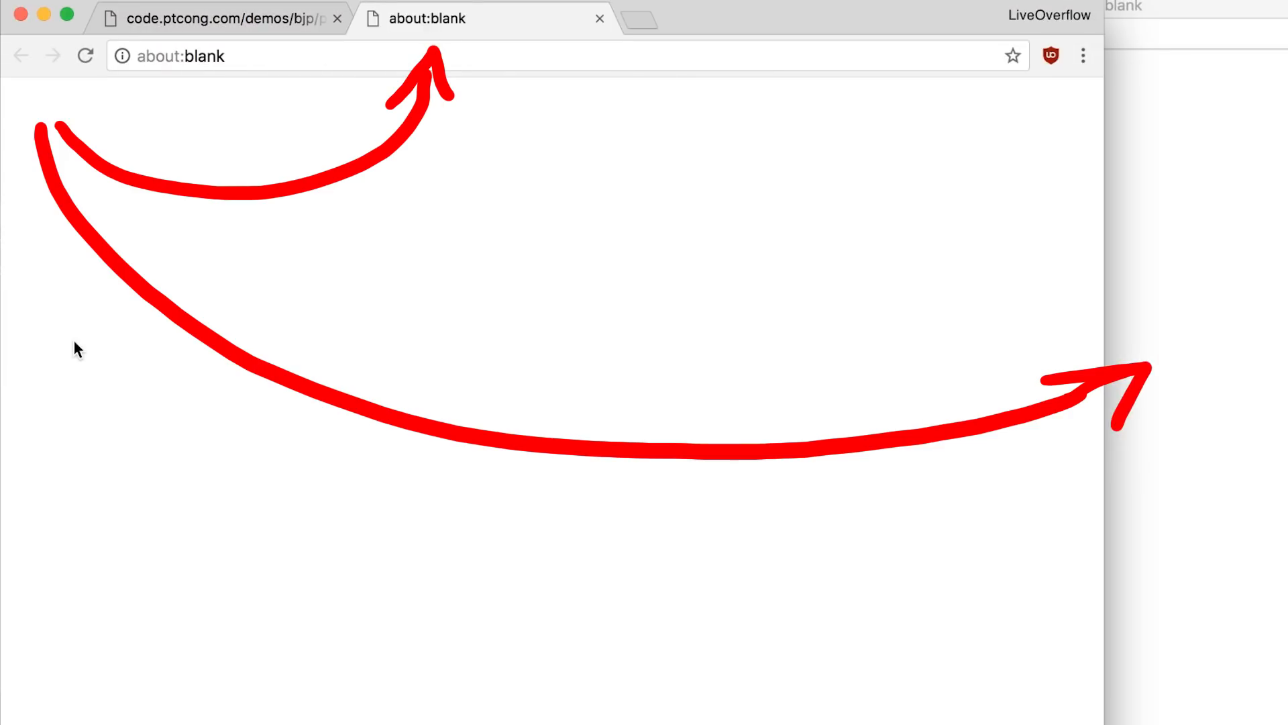
click(217, 18)
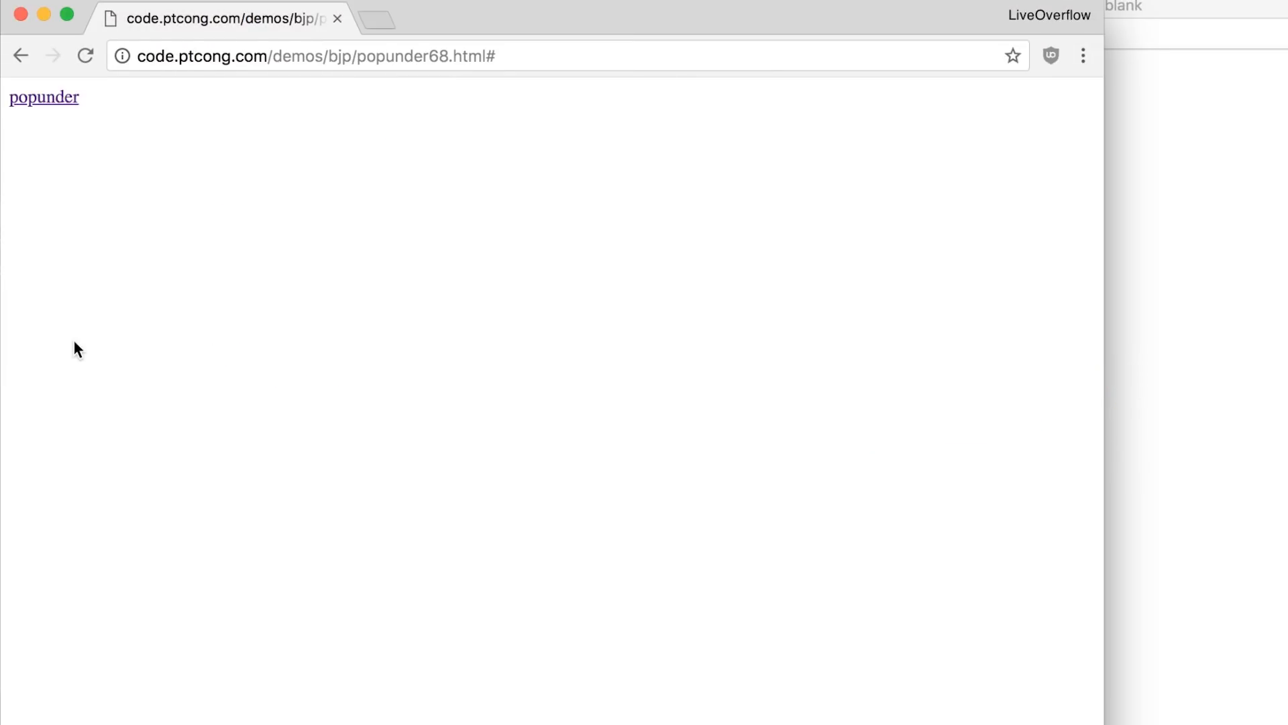